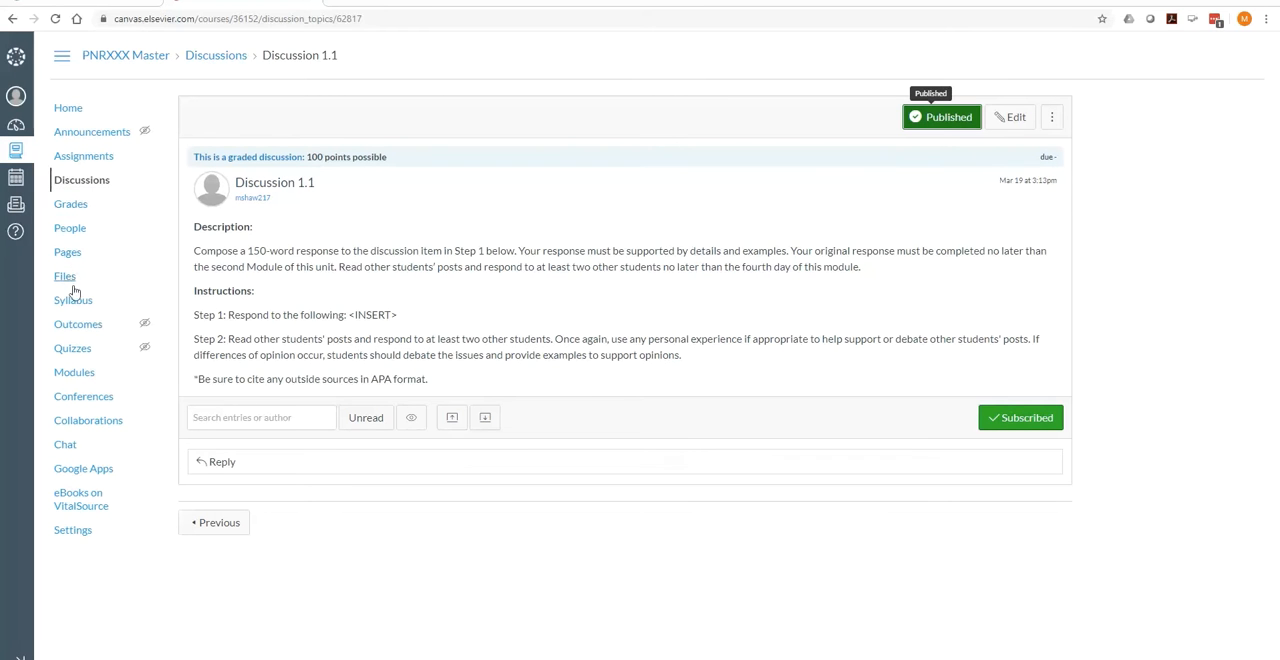
mouse_move(74, 372)
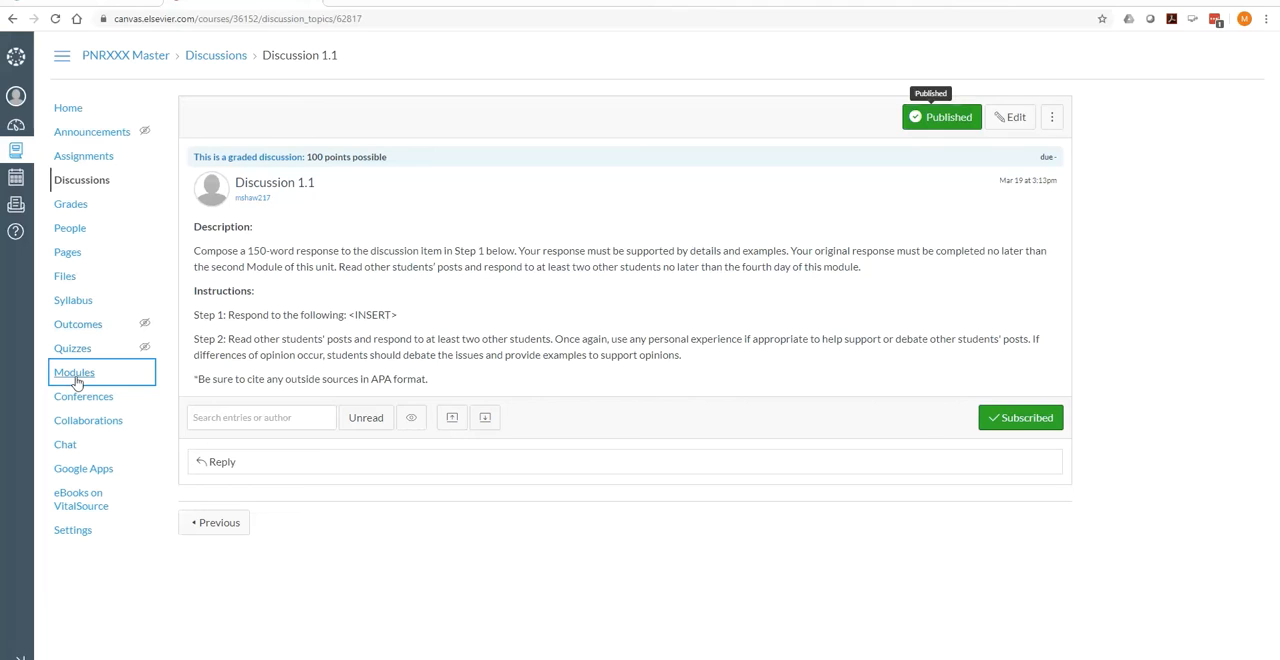
Step: Go to the course Modules page to see Module 1's items
click(74, 372)
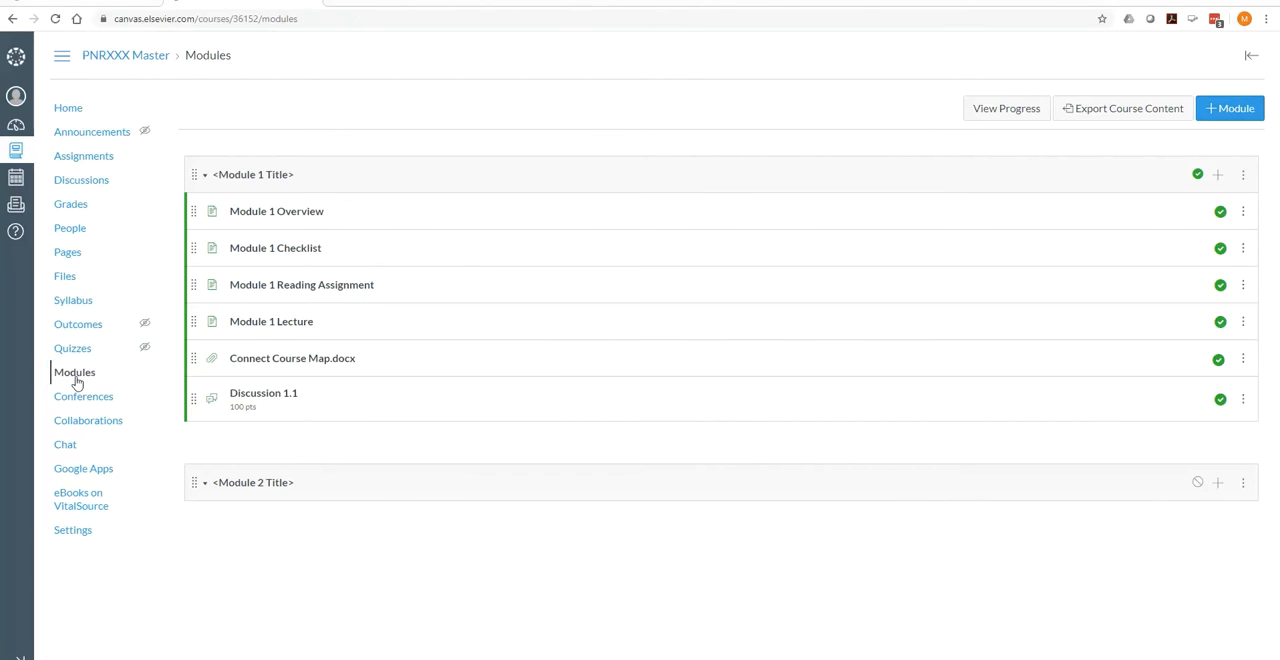
mouse_move(1218, 175)
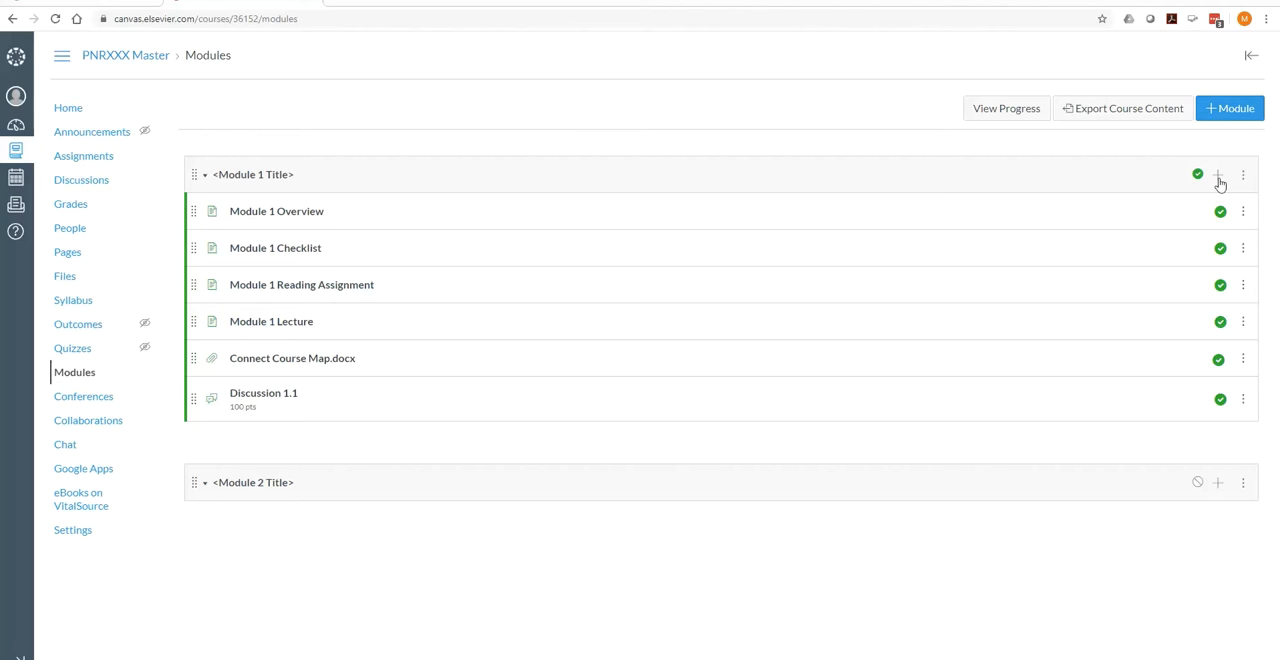
Step: Add an item to Module 1, choosing Assignment type and New Assignment
click(1218, 174)
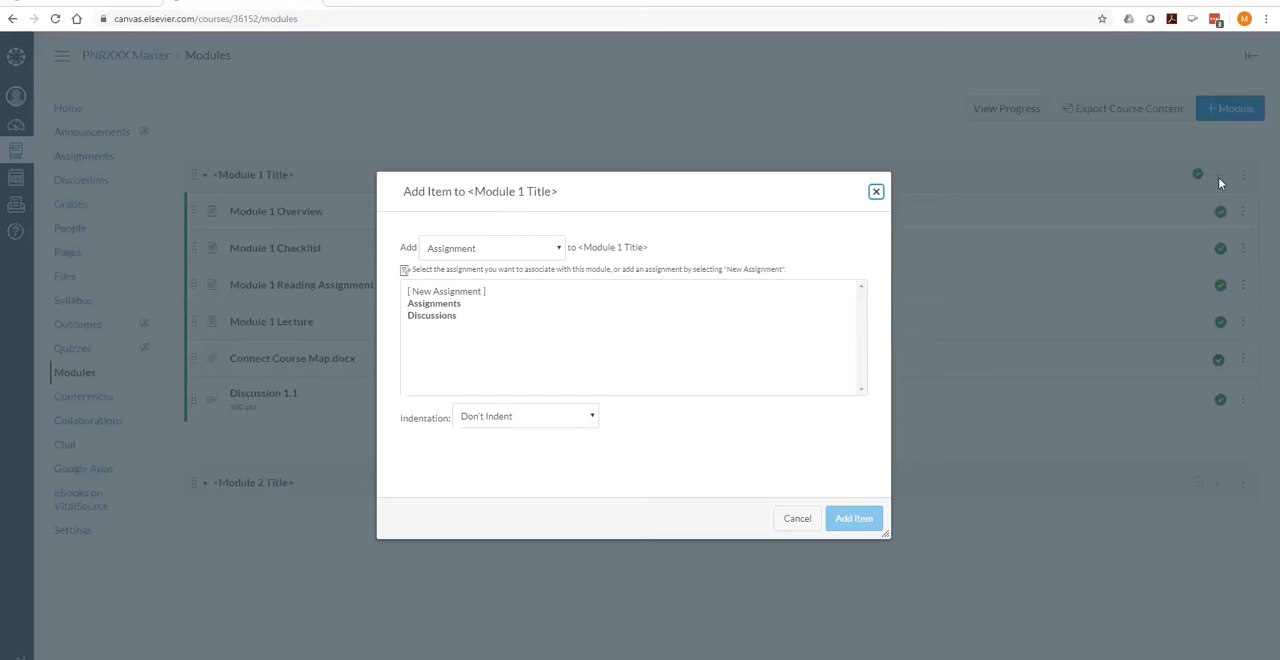
mouse_move(543, 258)
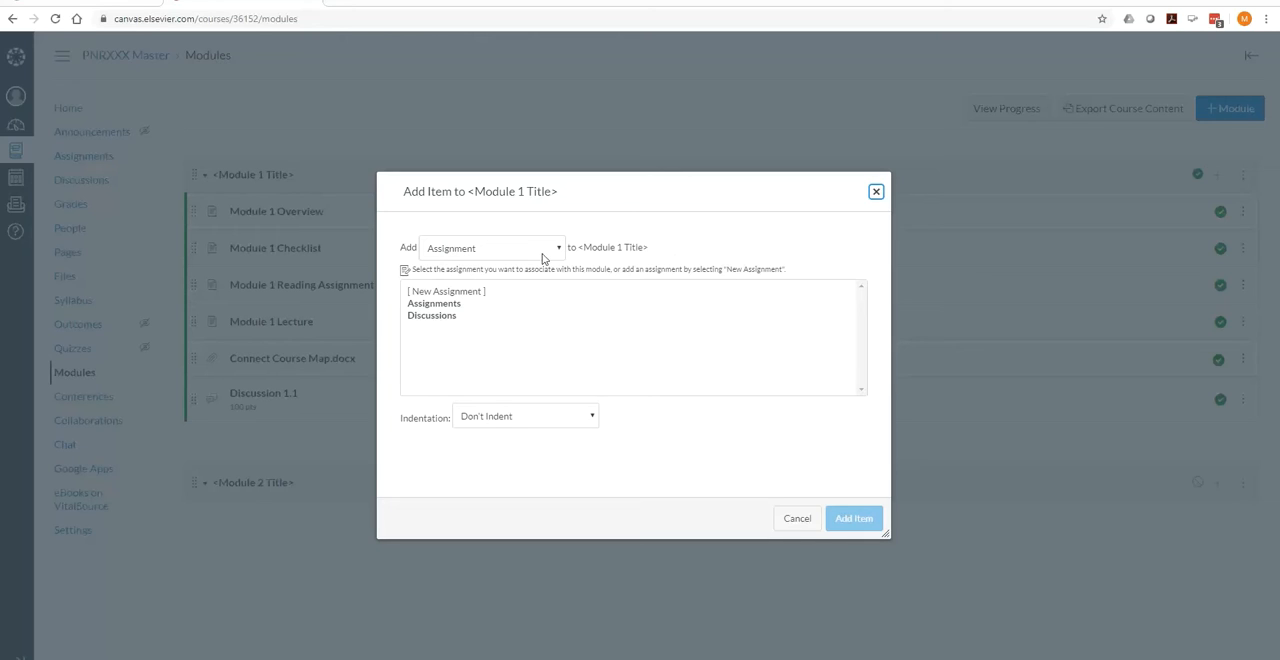
mouse_move(498, 259)
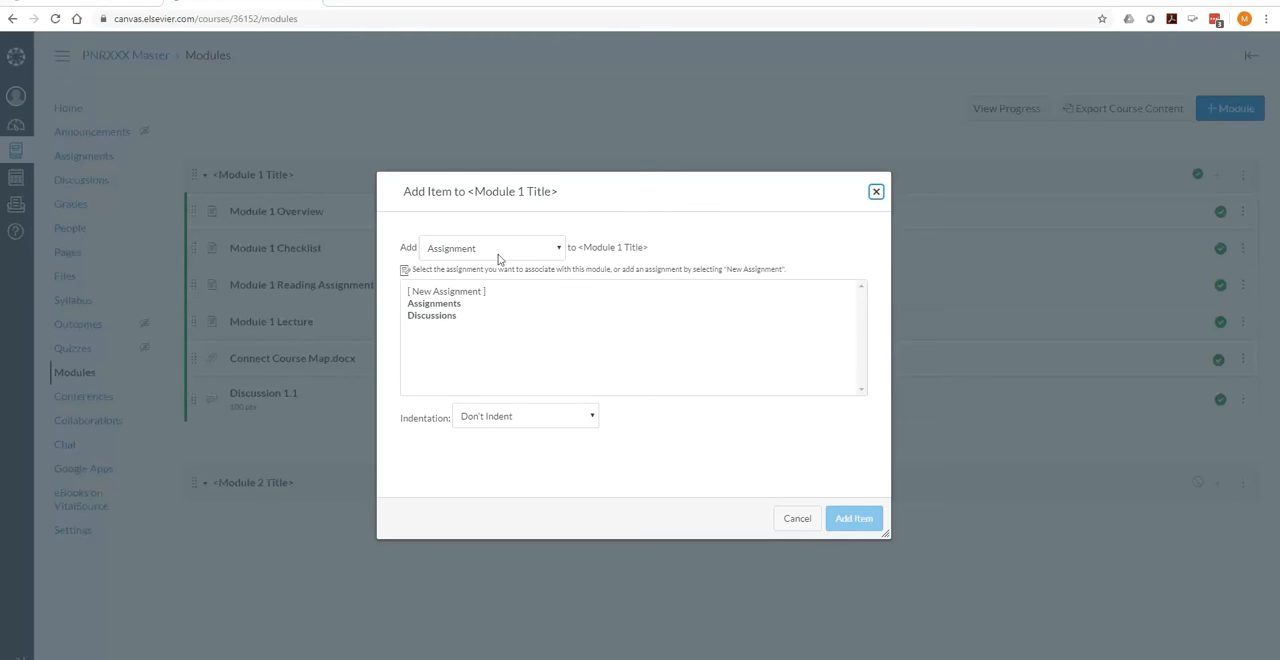
click(490, 247)
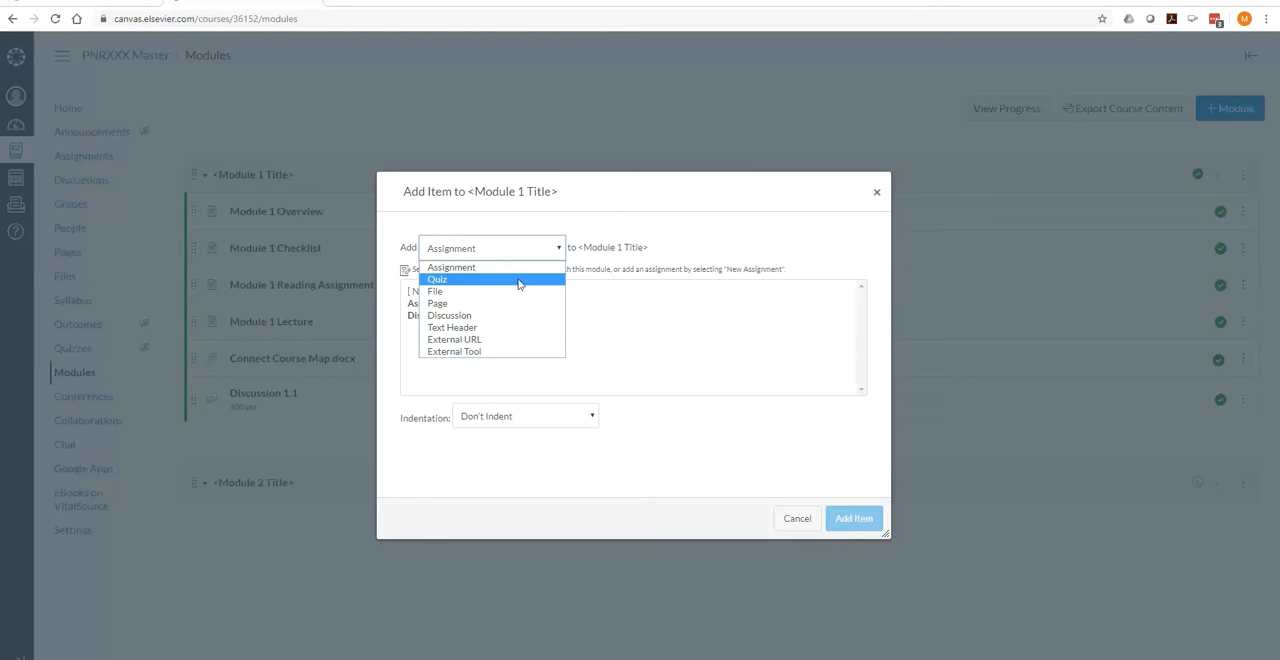
mouse_move(450, 267)
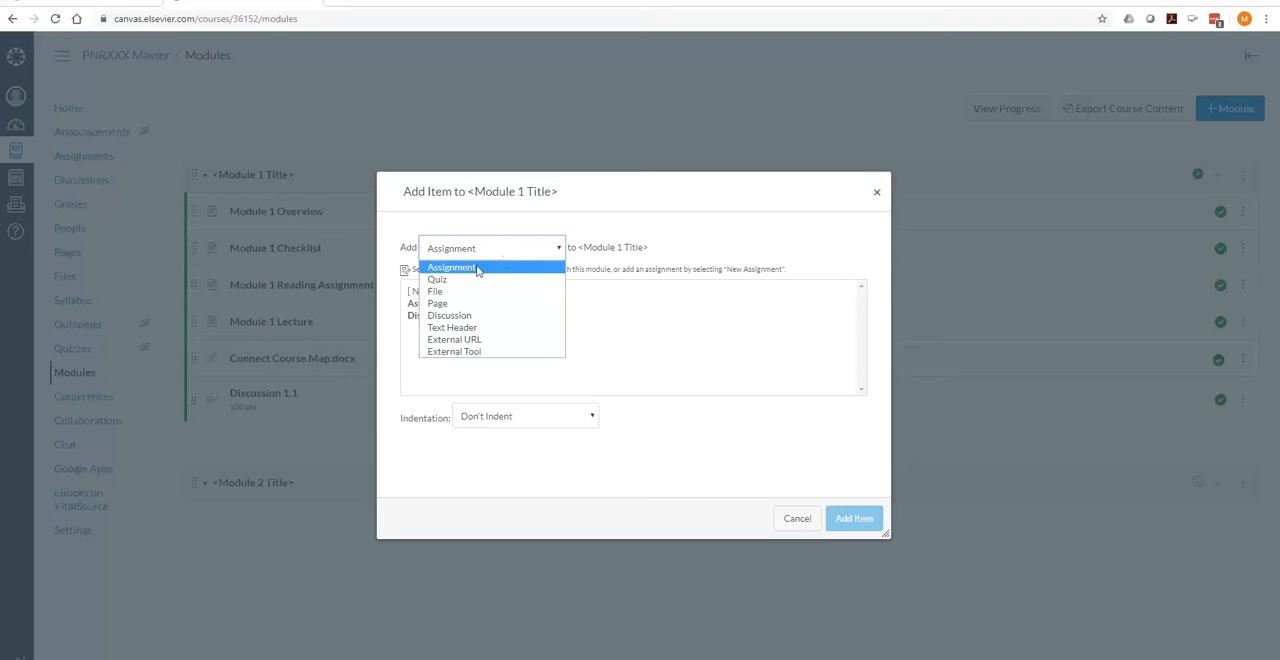
click(451, 267)
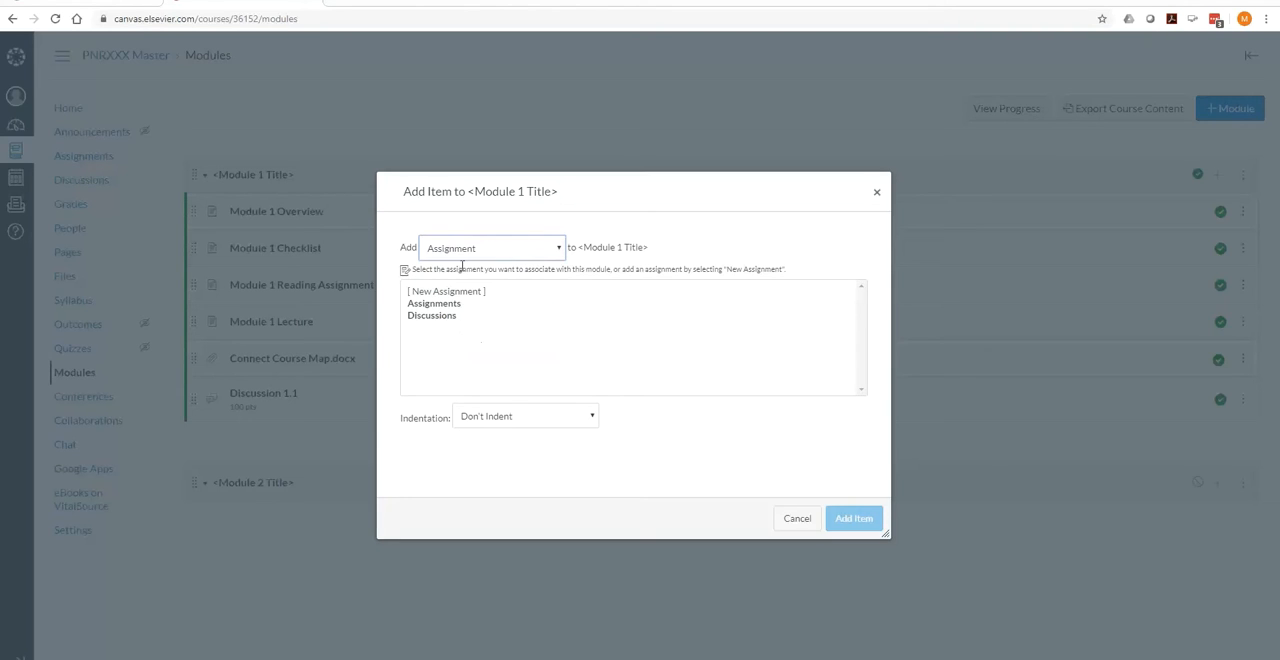
click(446, 291)
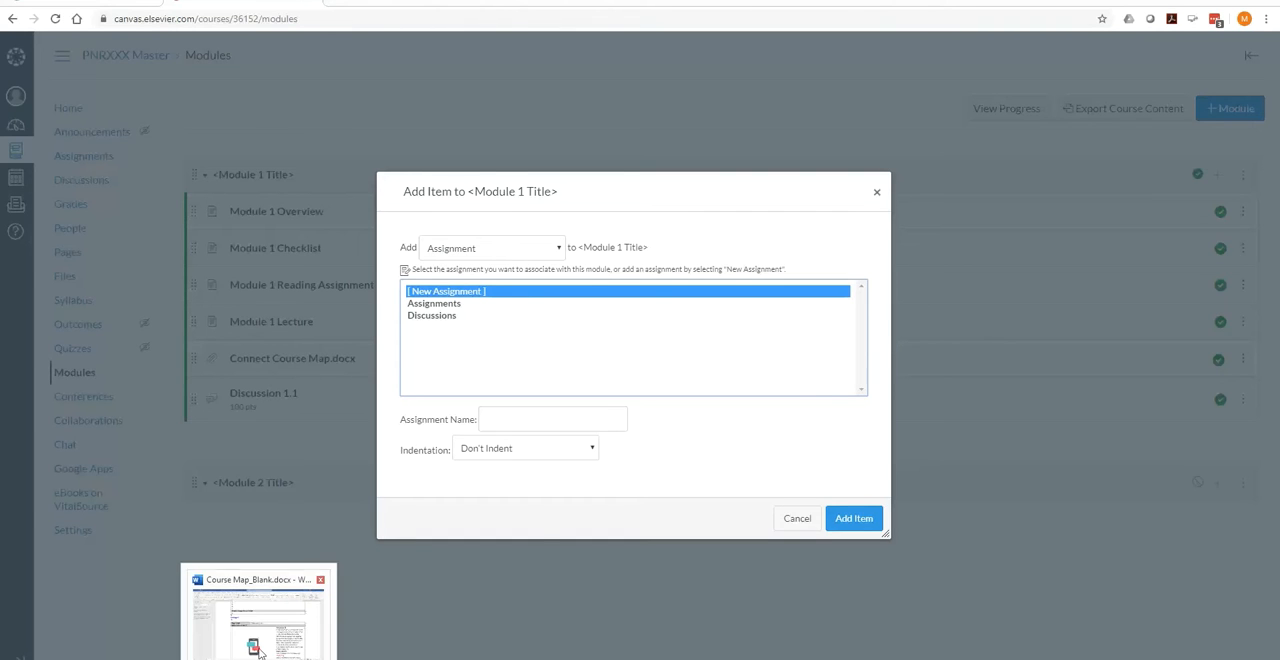
click(258, 611)
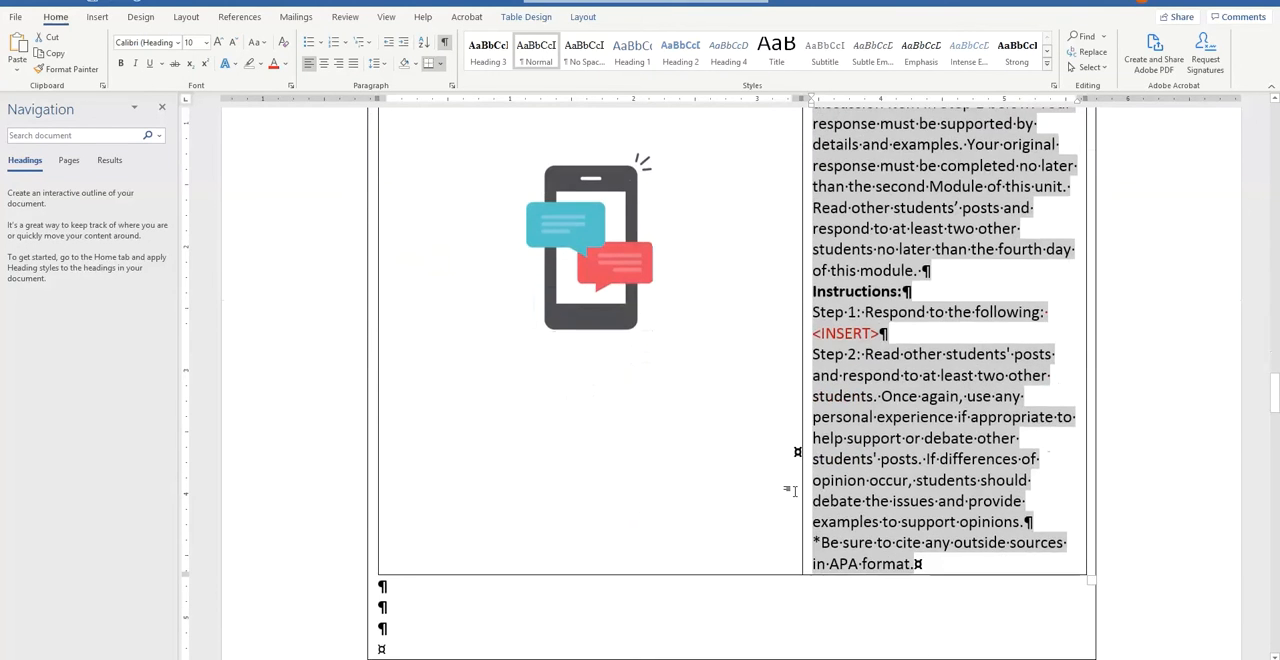
scroll(up, 3)
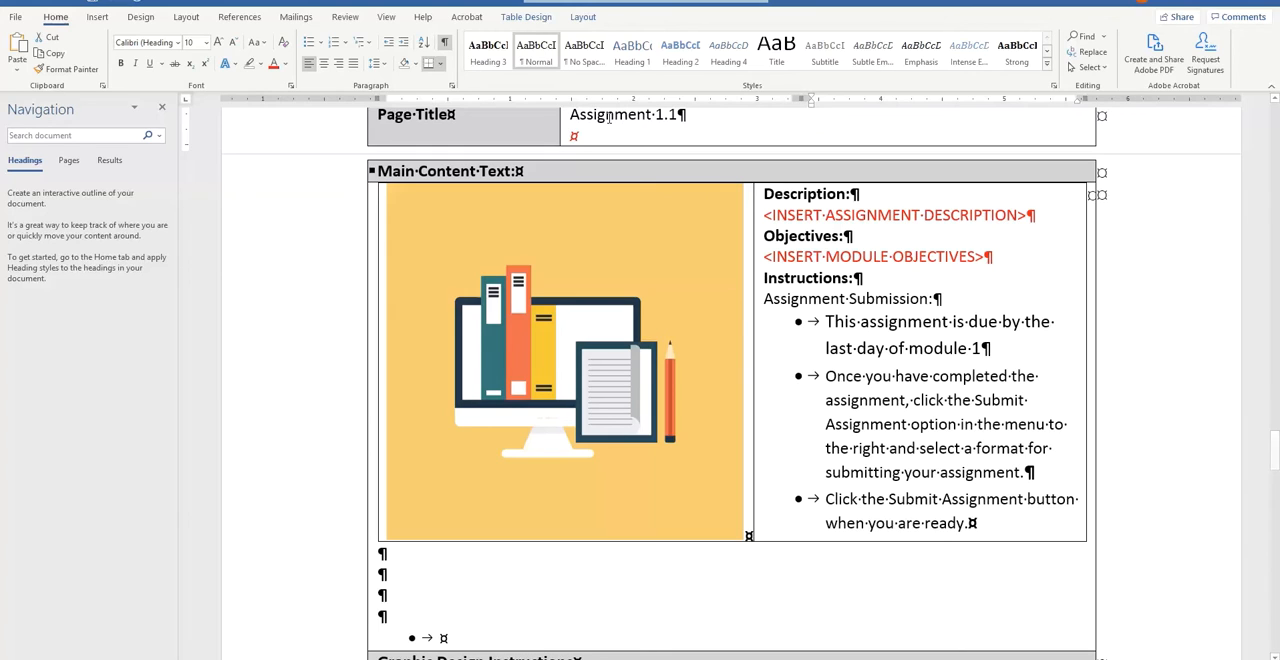
right_click(627, 114)
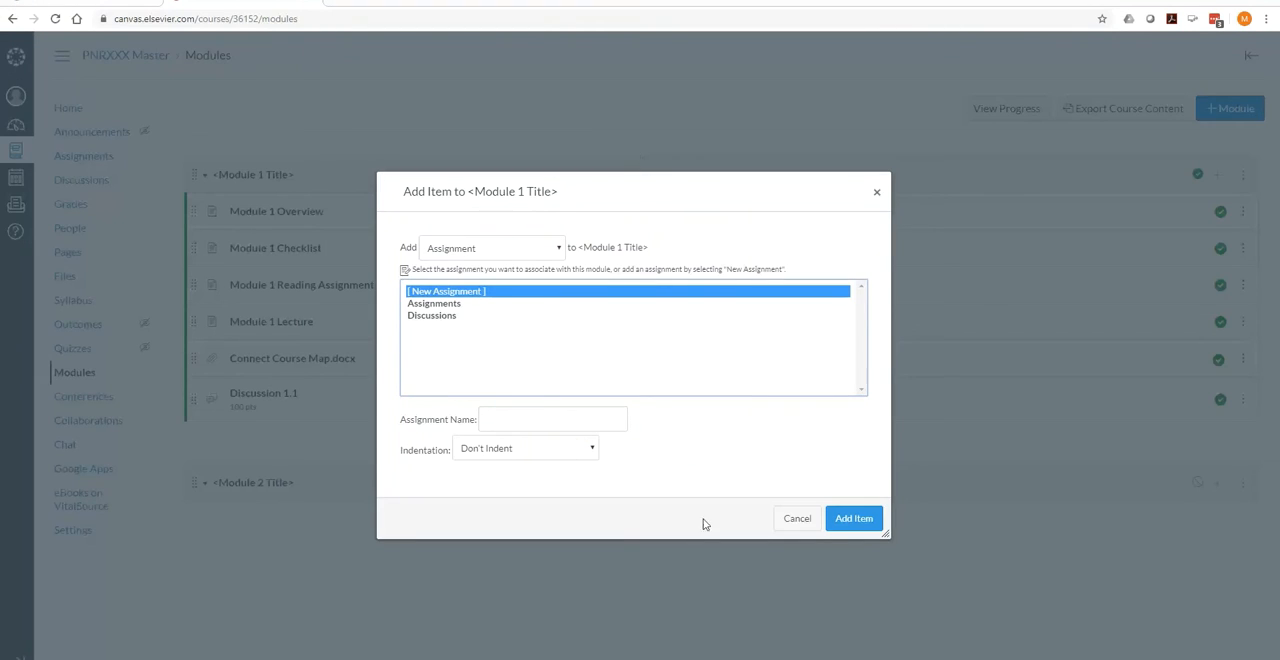
Step: Add a new assignment named 'Assignment 1.1' to Module 1
click(553, 418)
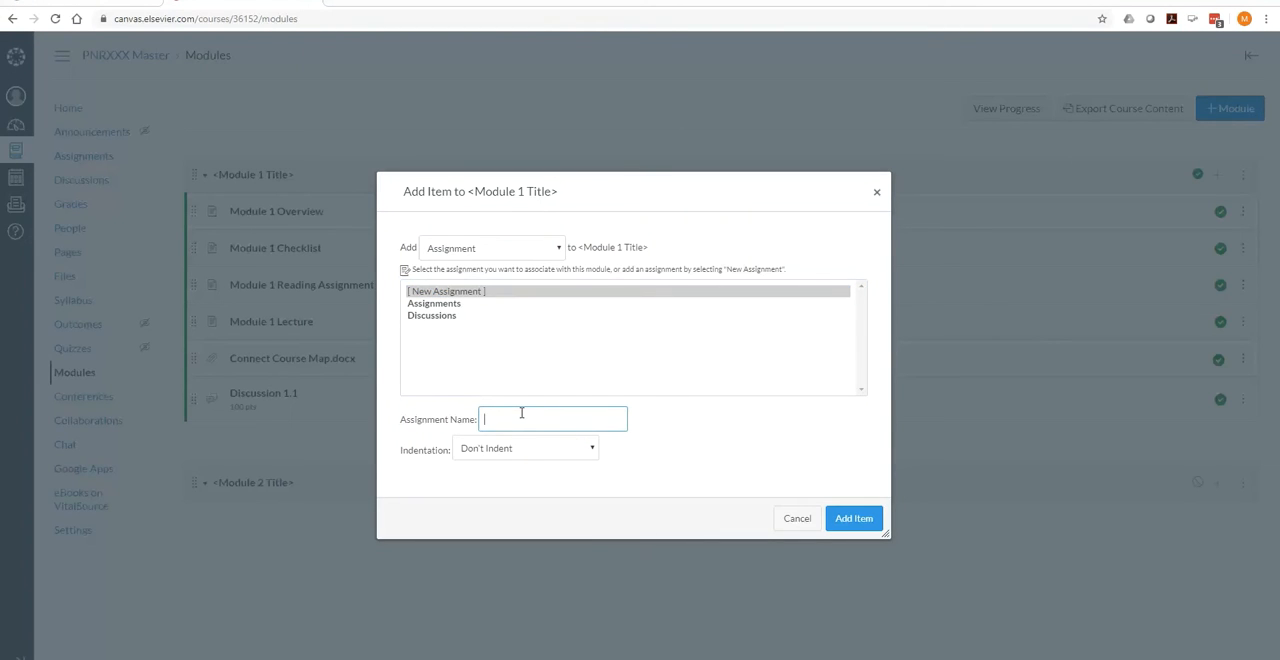
text(Assignment 1.1)
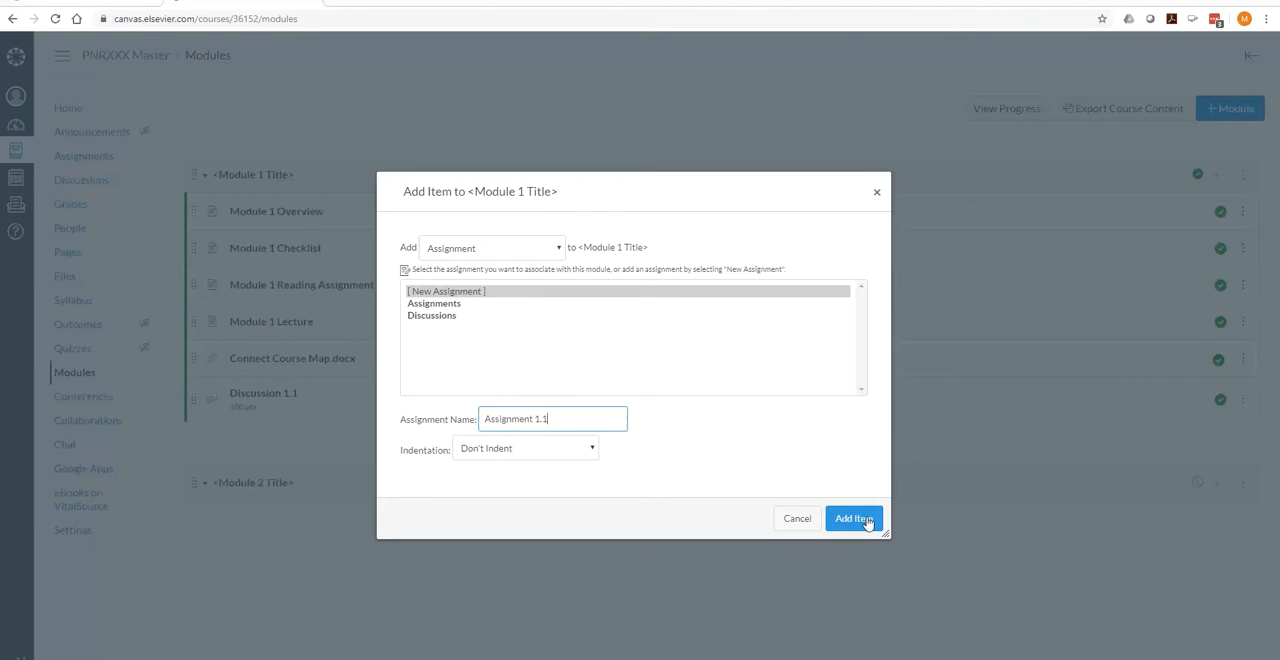
click(853, 518)
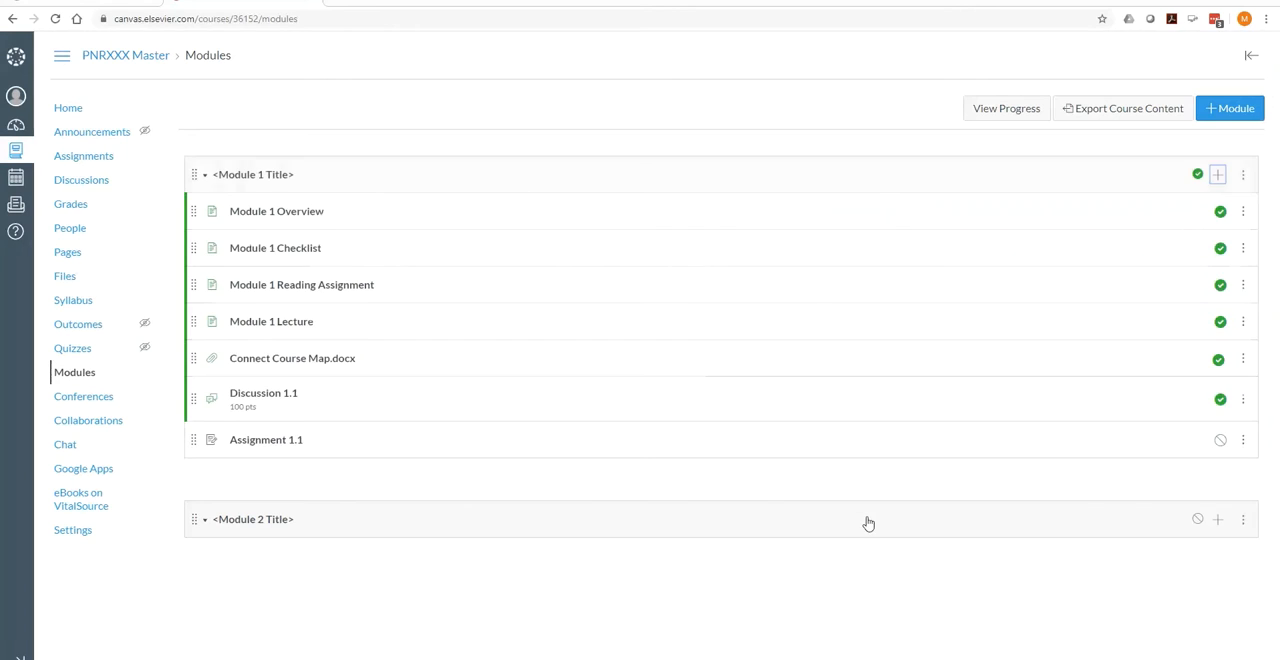
mouse_move(266, 440)
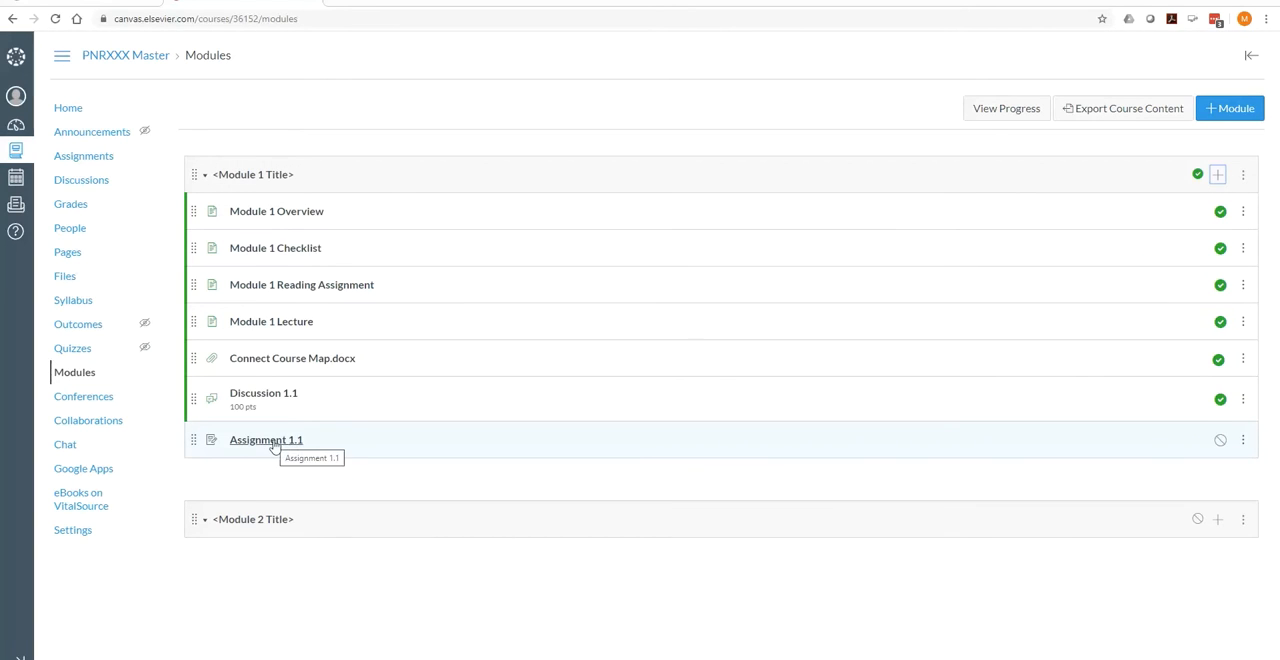
Step: Open Assignment 1.1 from the module and enter its edit page
click(266, 440)
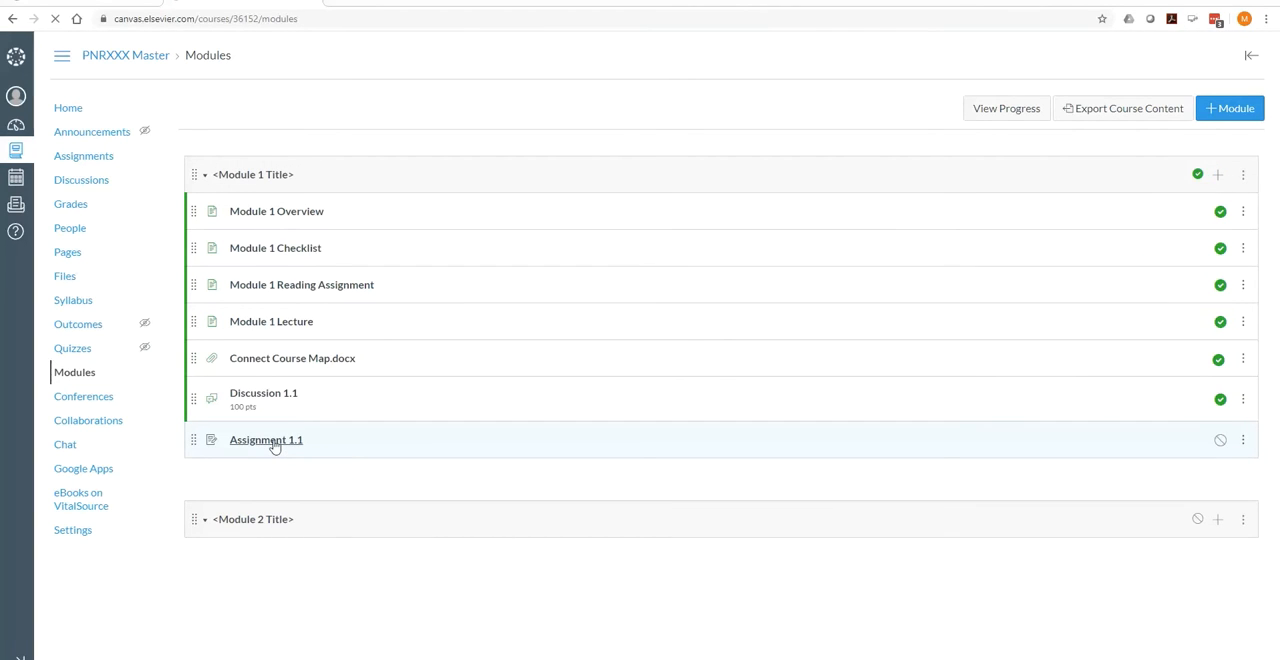
click(266, 440)
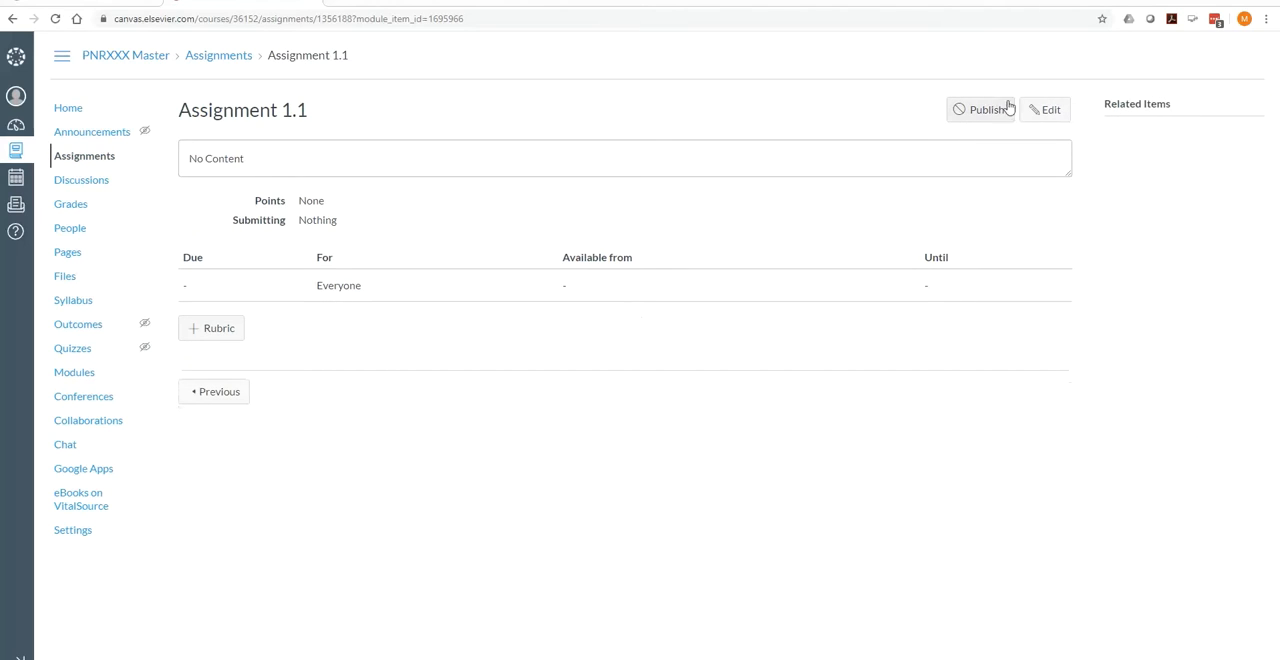
click(1044, 110)
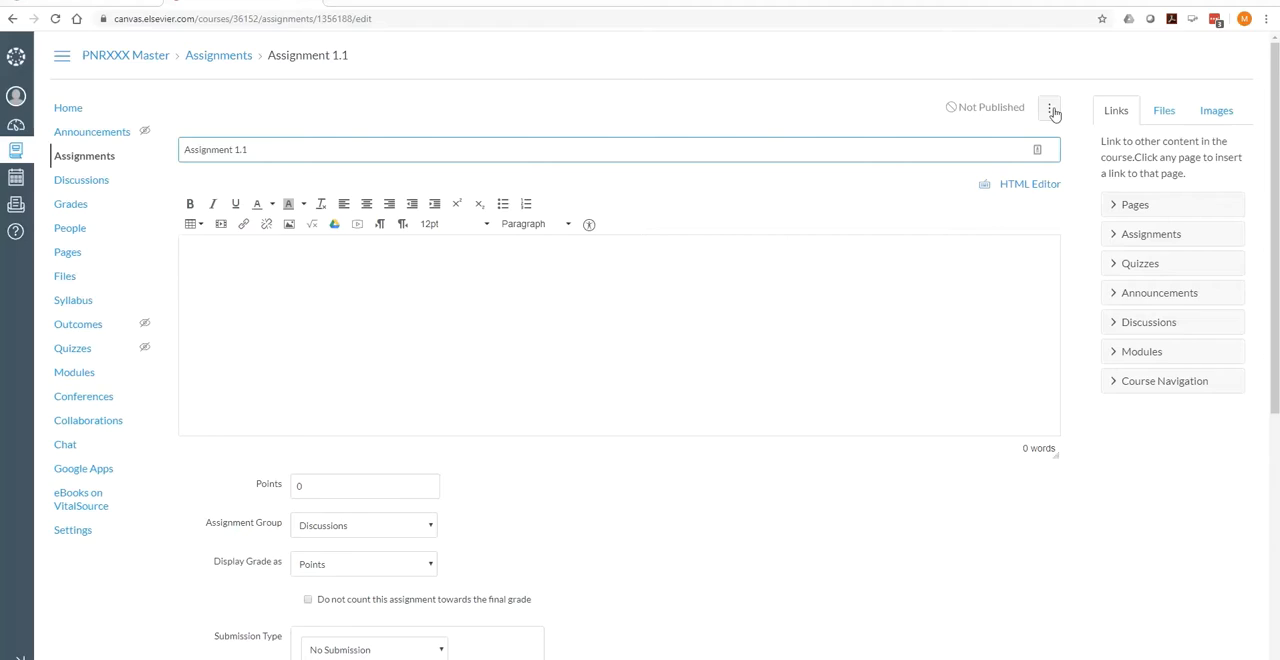
Step: Place the Description, Objectives and Instructions template into the assignment body
key(alt+tab)
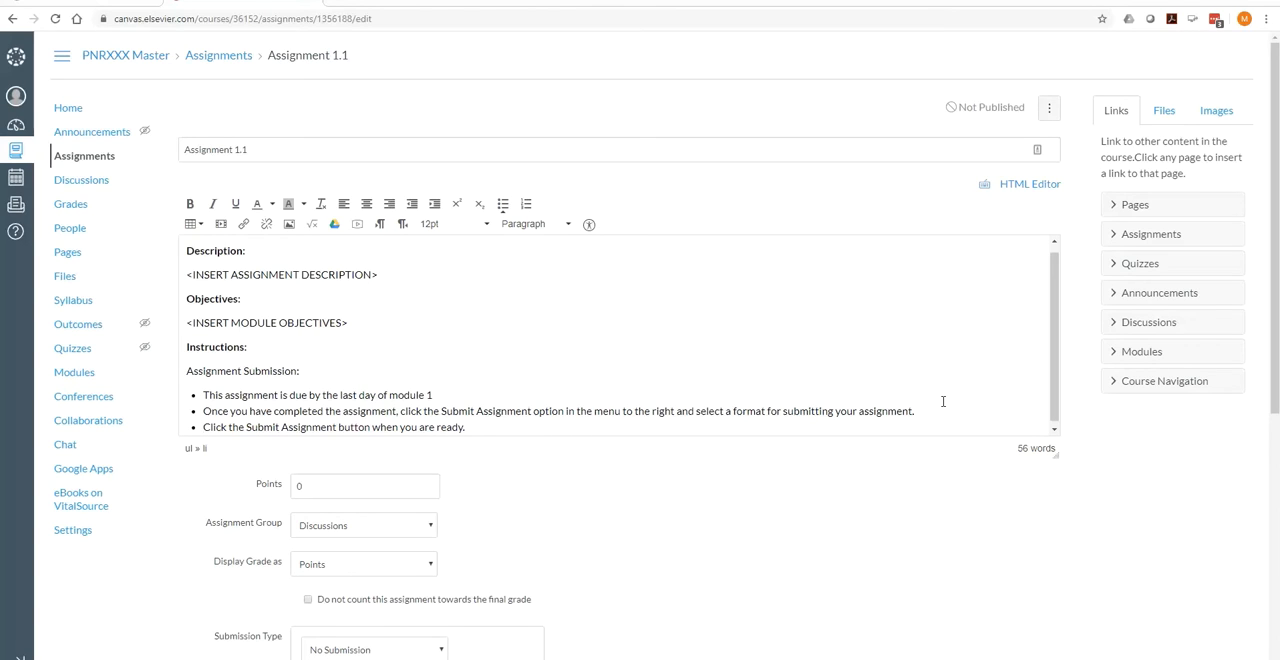
mouse_move(985, 227)
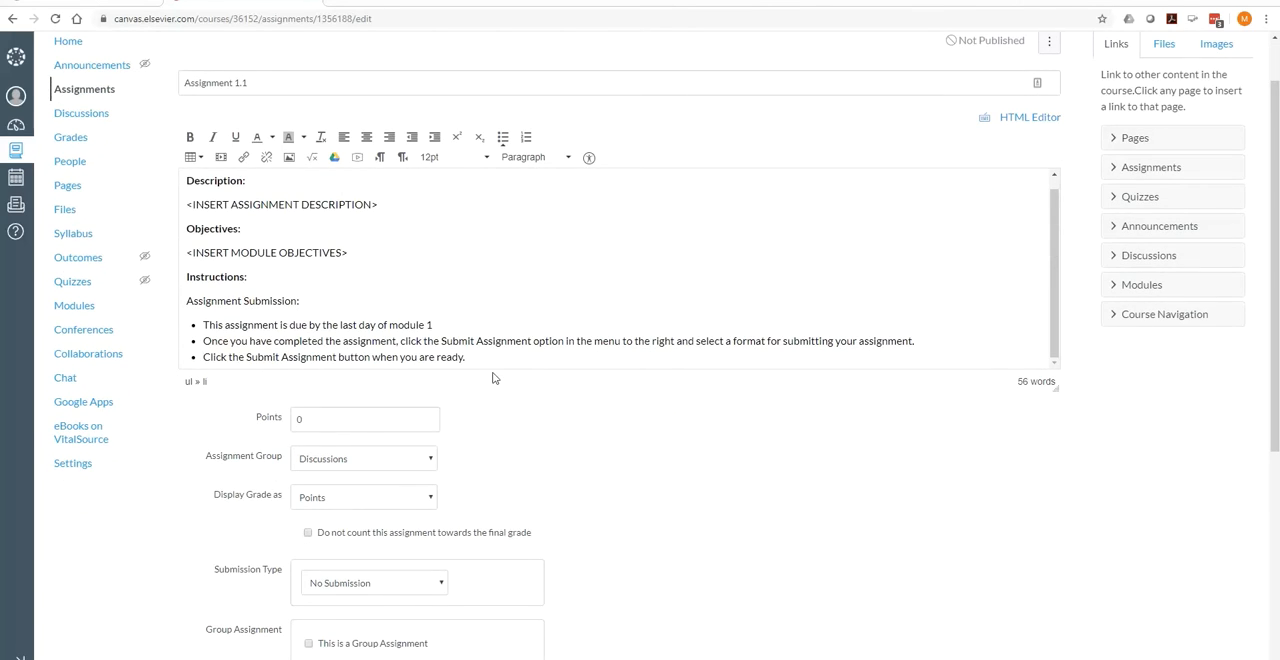
mouse_move(316, 330)
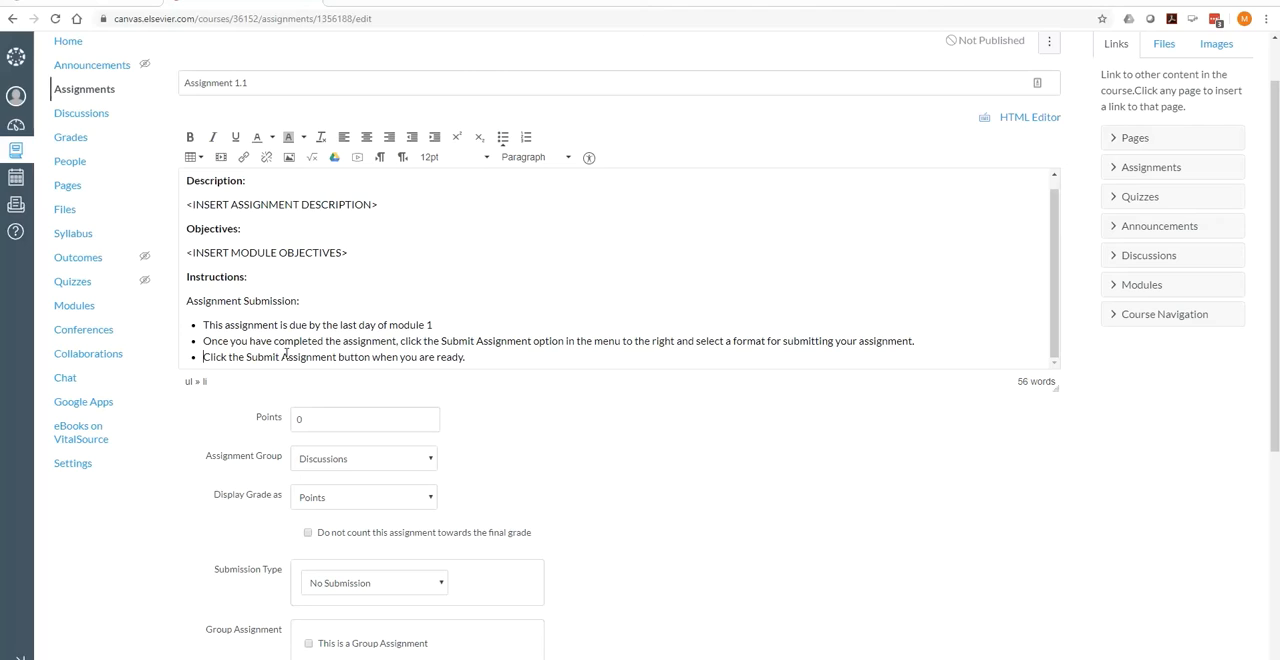
mouse_move(387, 206)
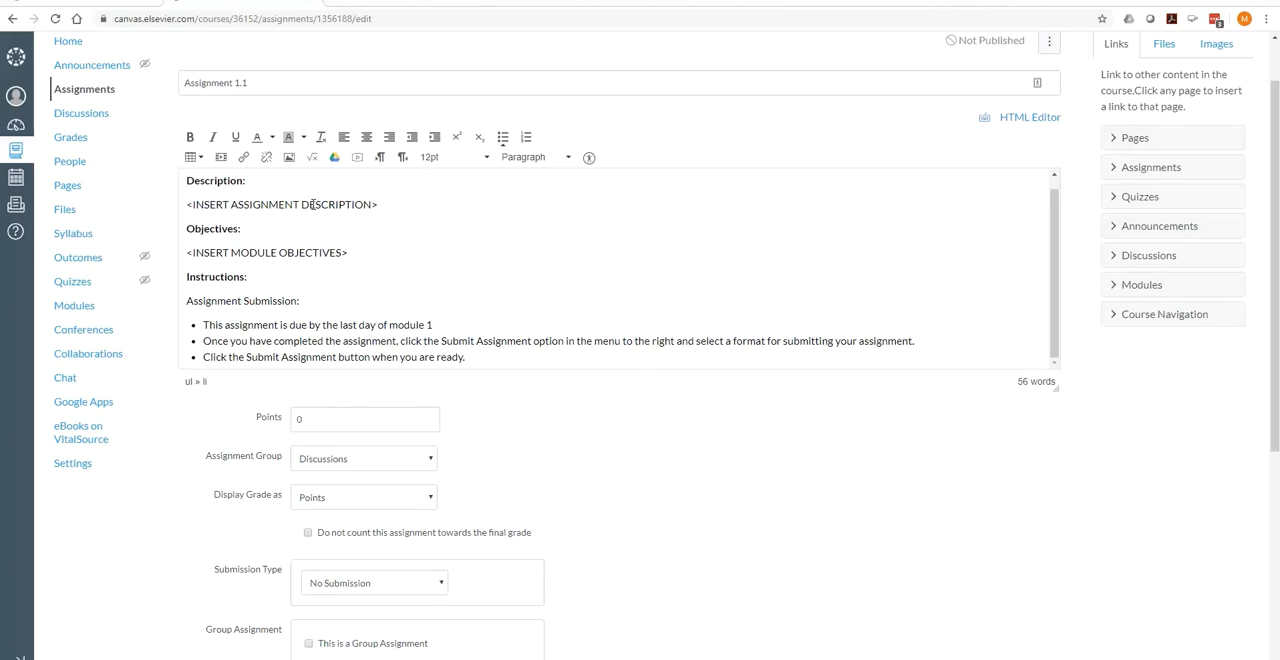
click(202, 357)
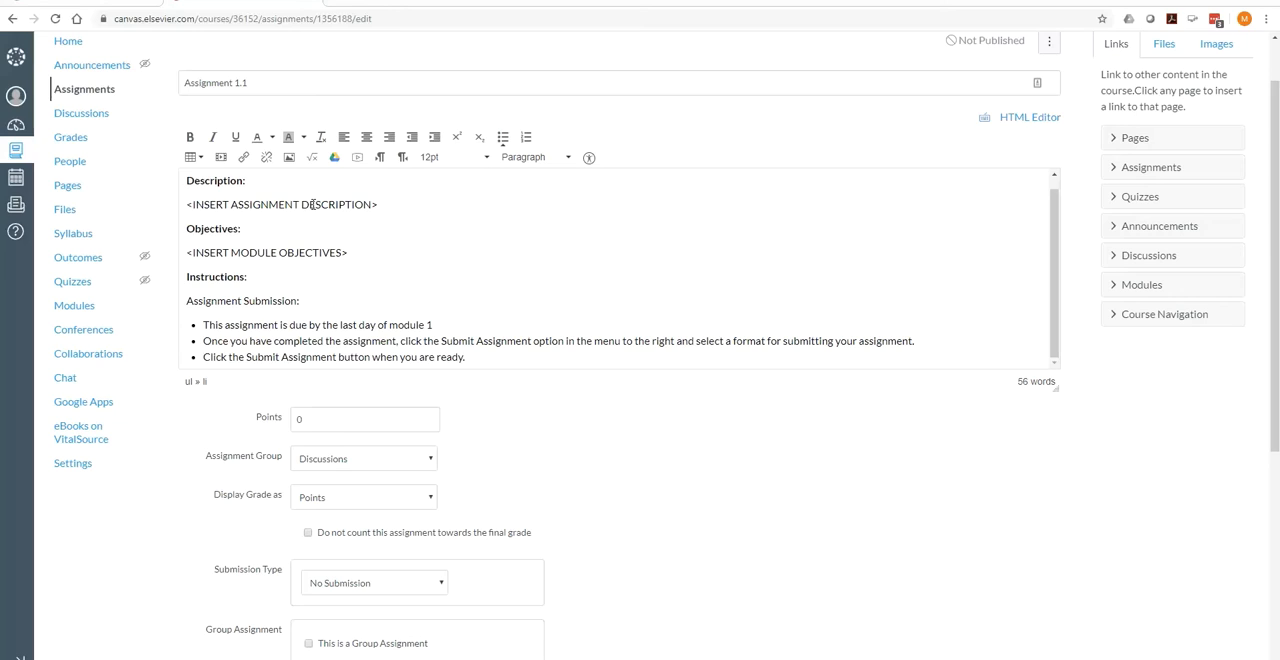
Step: Enter 100 in the assignment's Points field
click(365, 418)
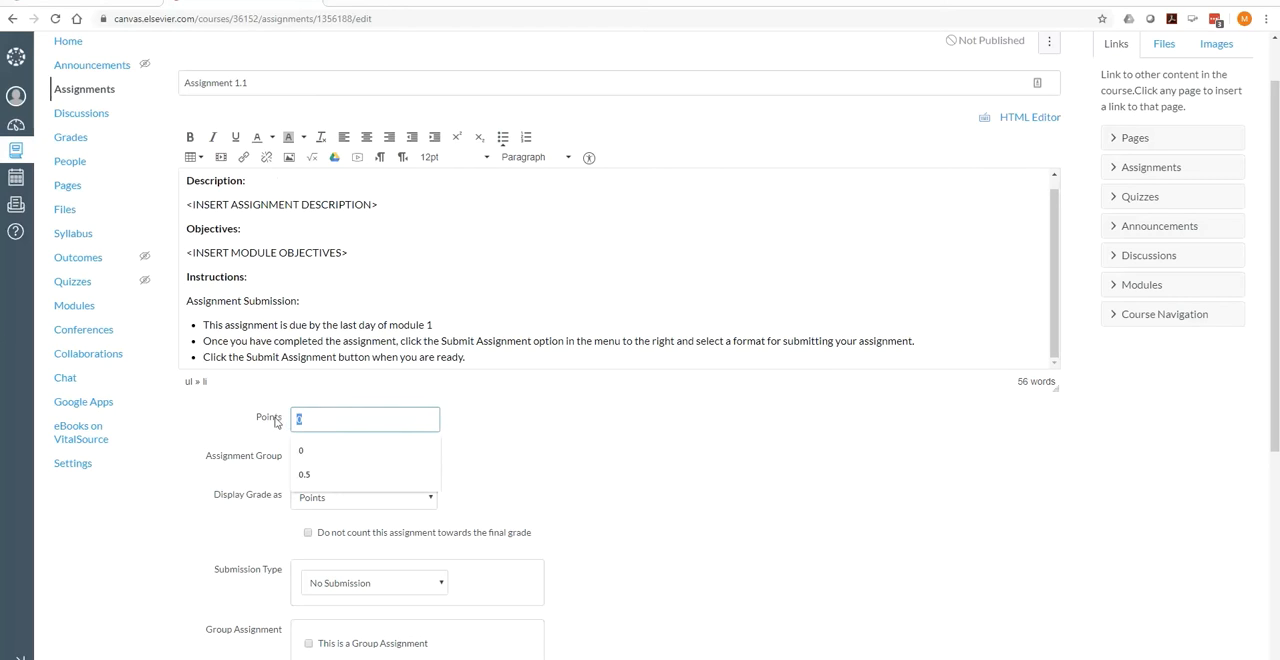
text(100)
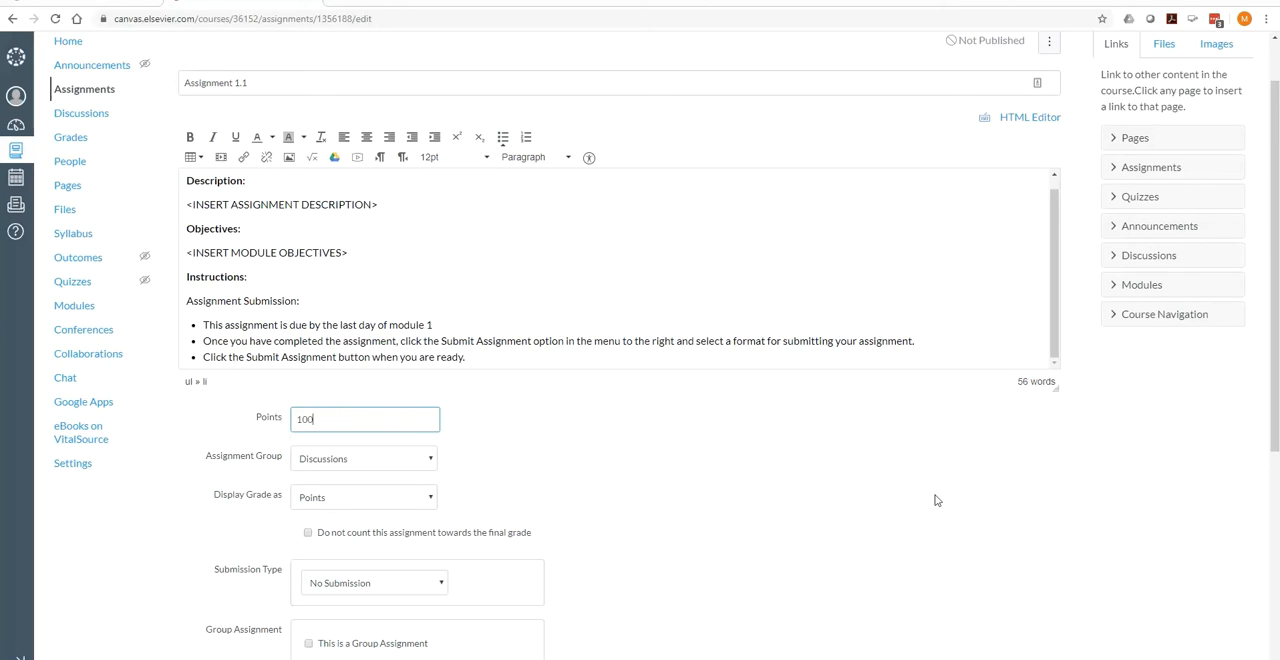
mouse_move(738, 502)
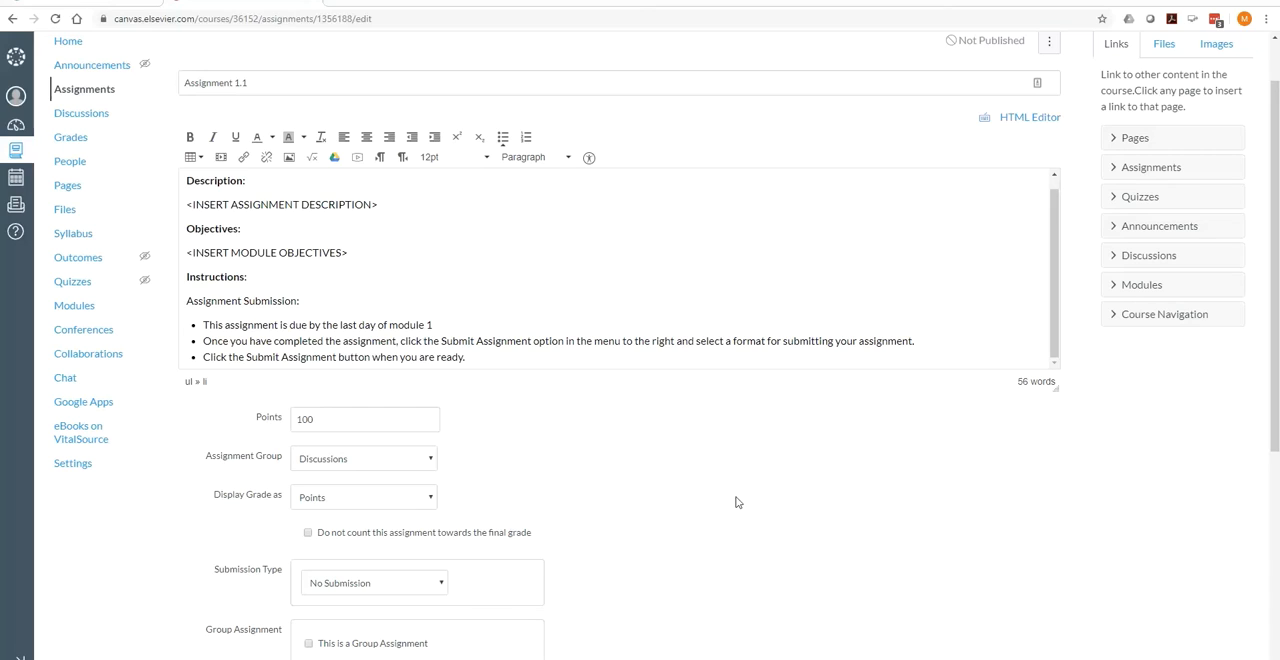
mouse_move(461, 449)
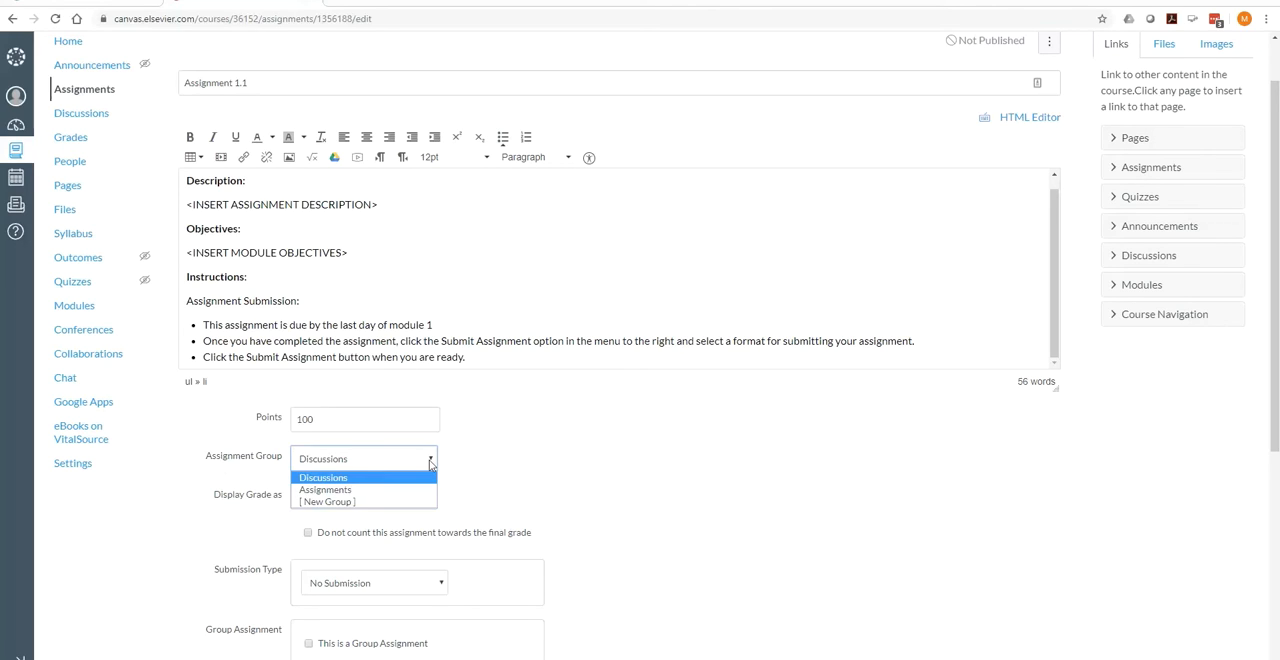
Step: Create a new assignment group named 'Projects' for Assignment 1.1
click(325, 490)
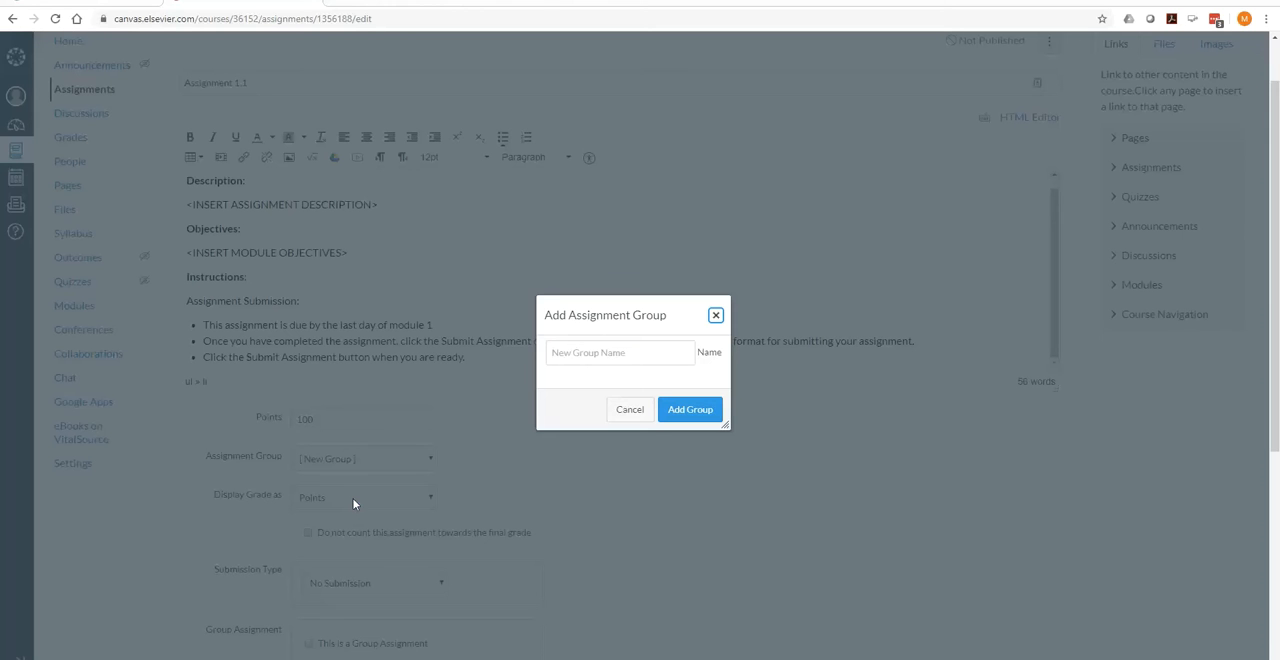
click(619, 352)
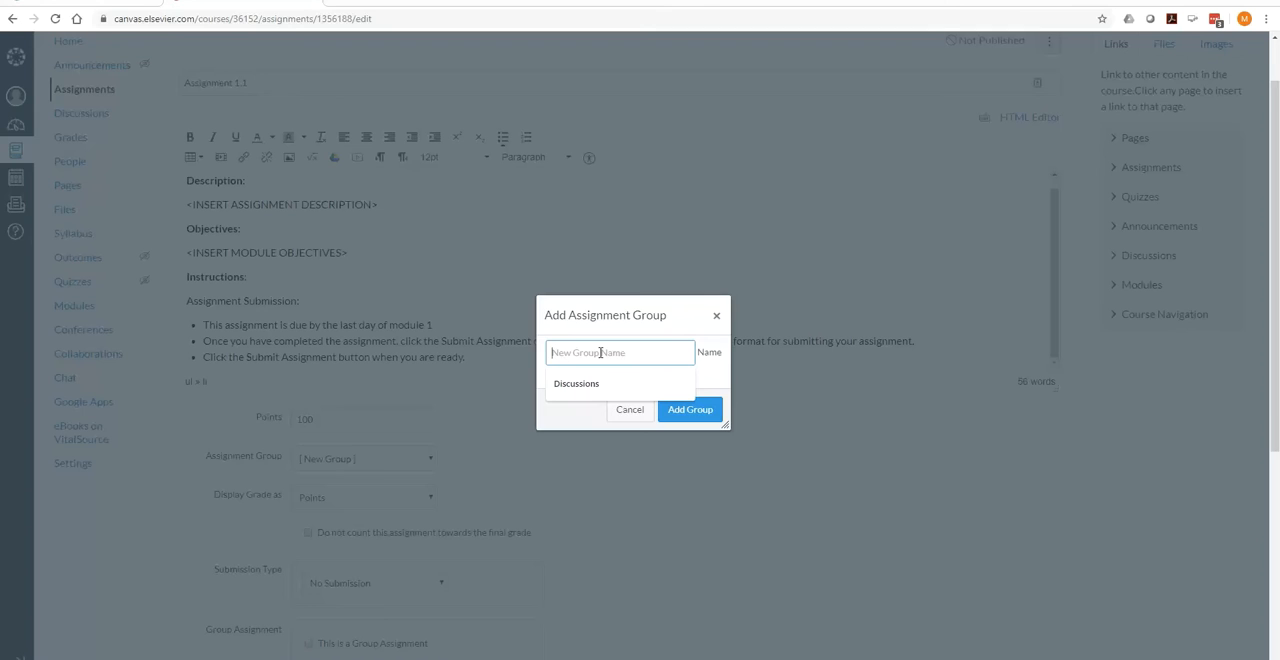
text(Projec)
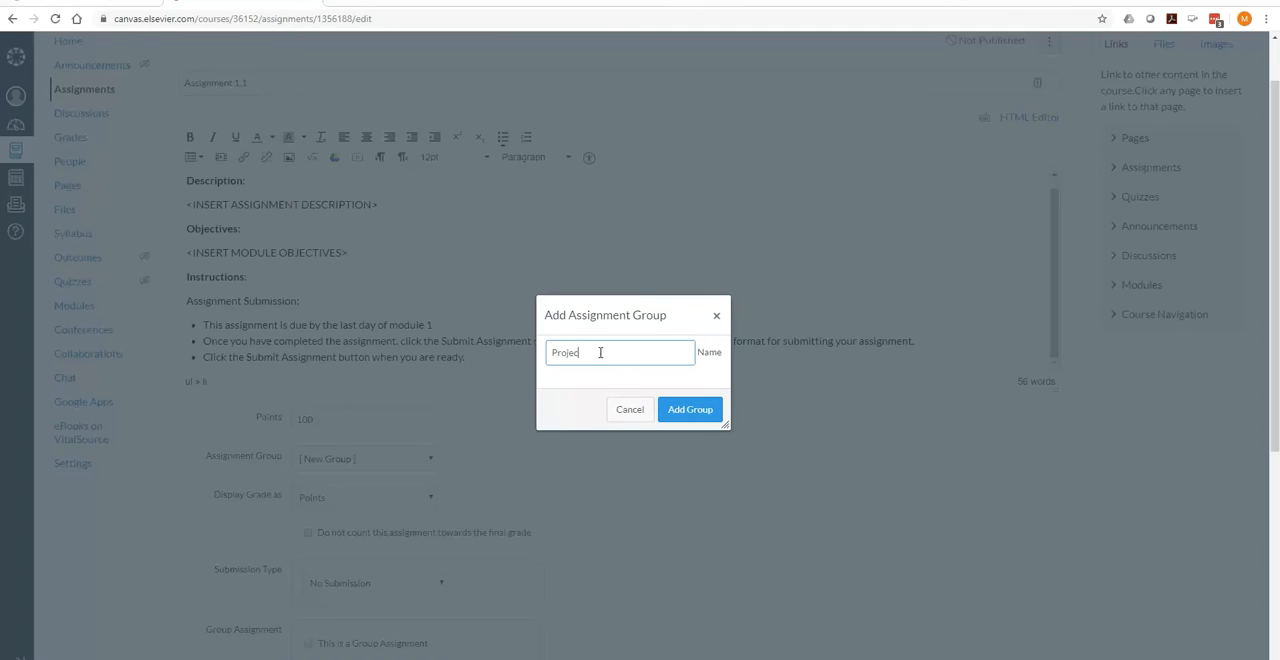
click(689, 409)
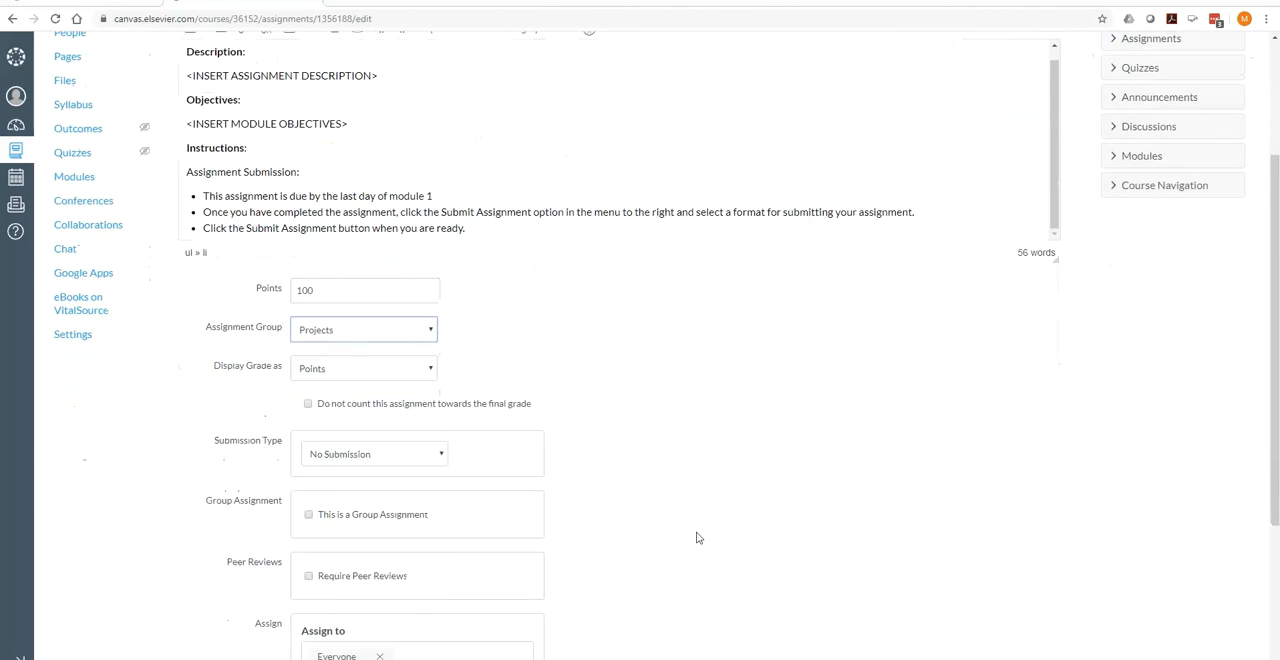
Step: Set Submission Type to Online with File Uploads enabled
scroll(down, 3)
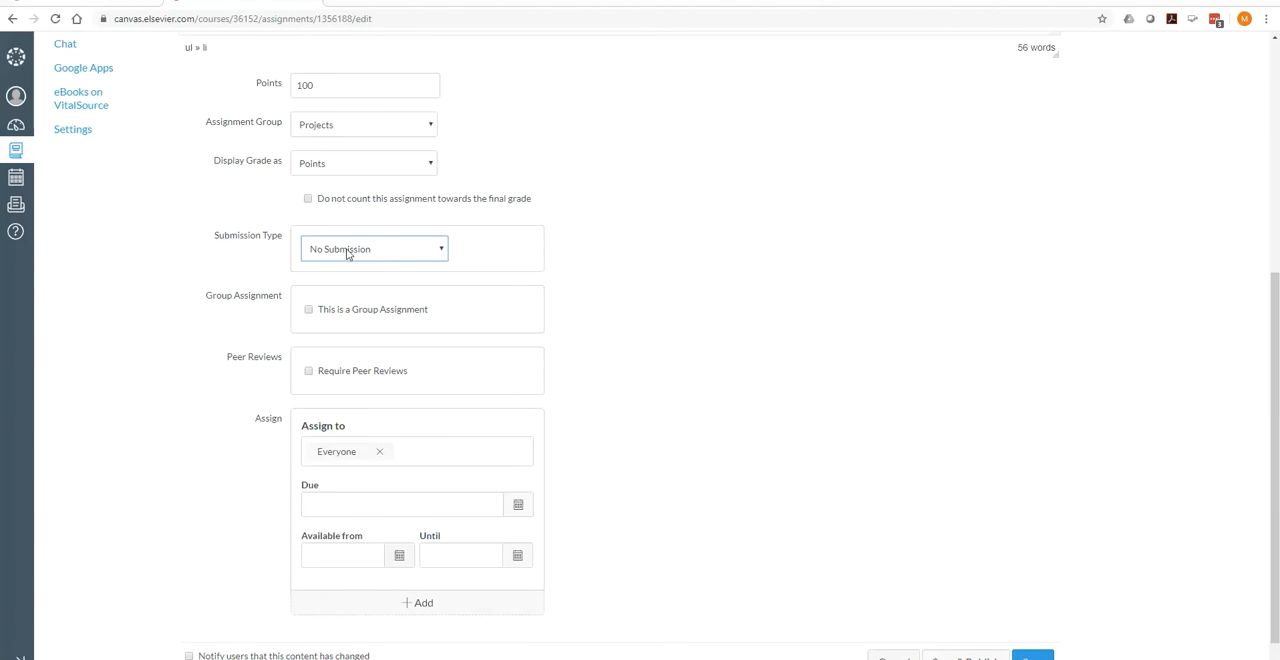
click(374, 248)
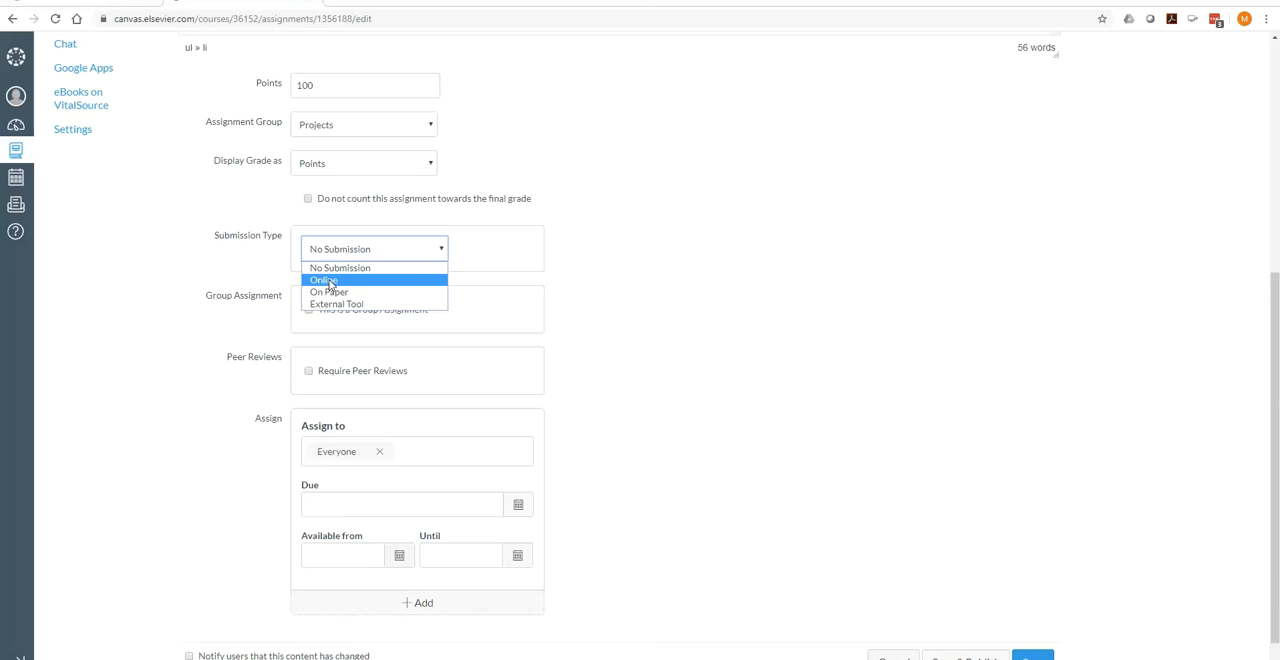
click(323, 280)
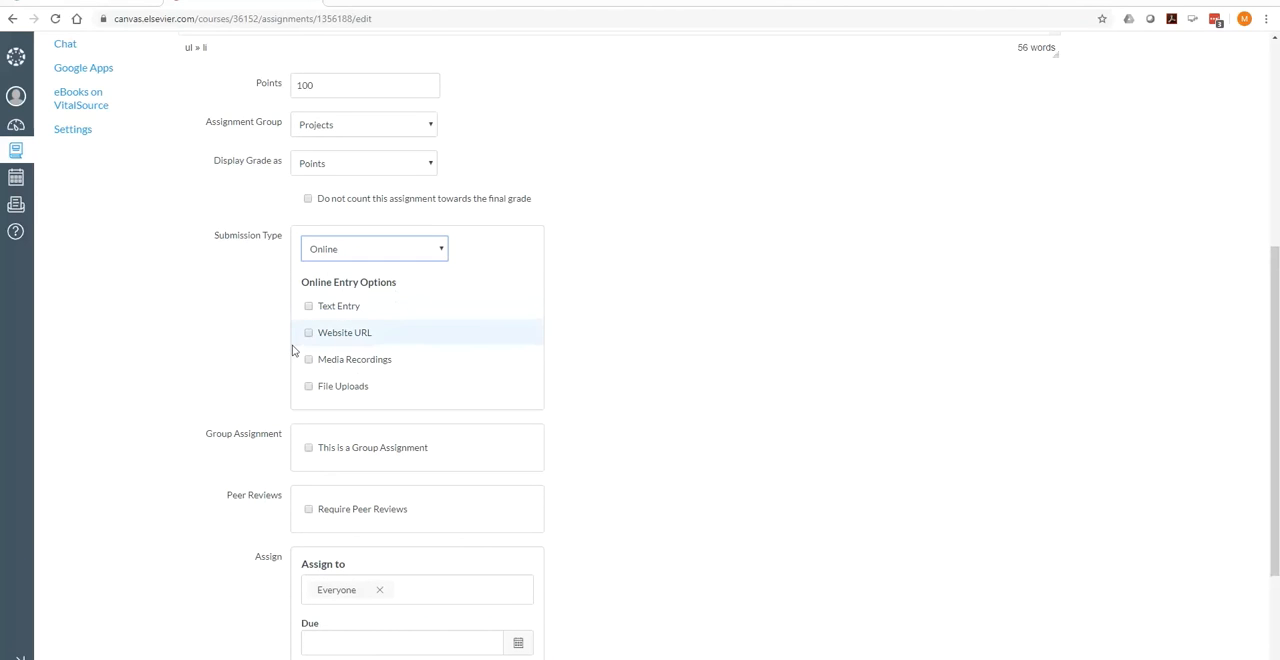
click(308, 386)
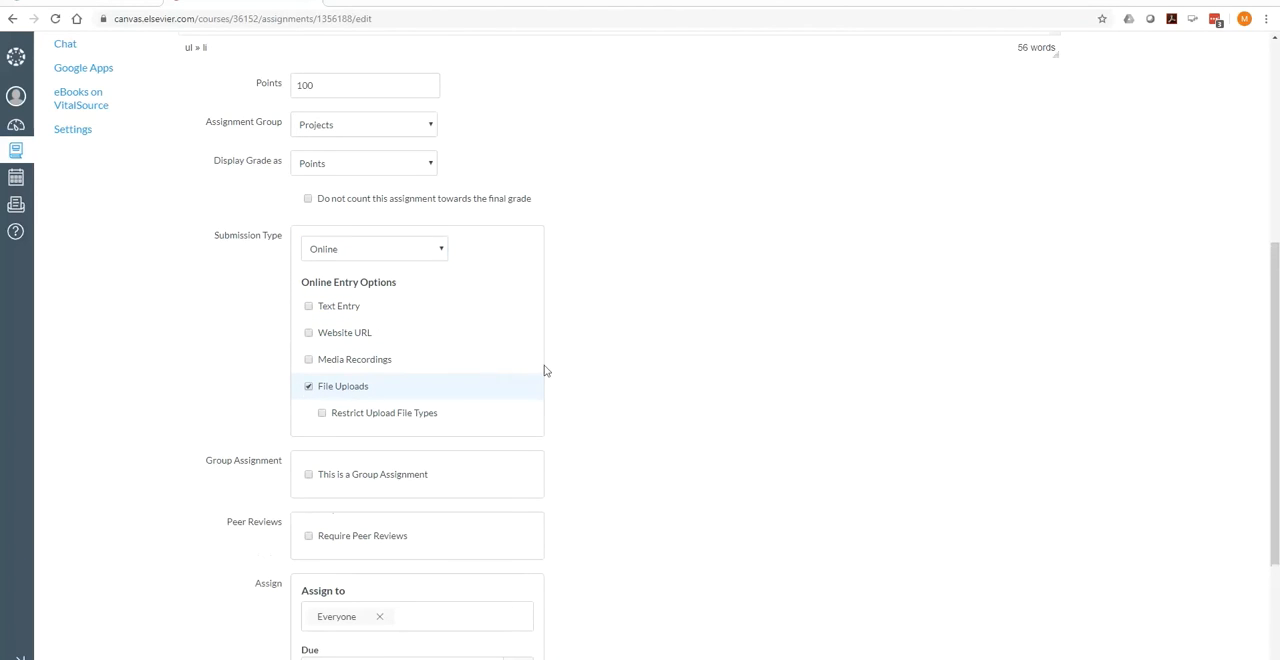
mouse_move(363, 363)
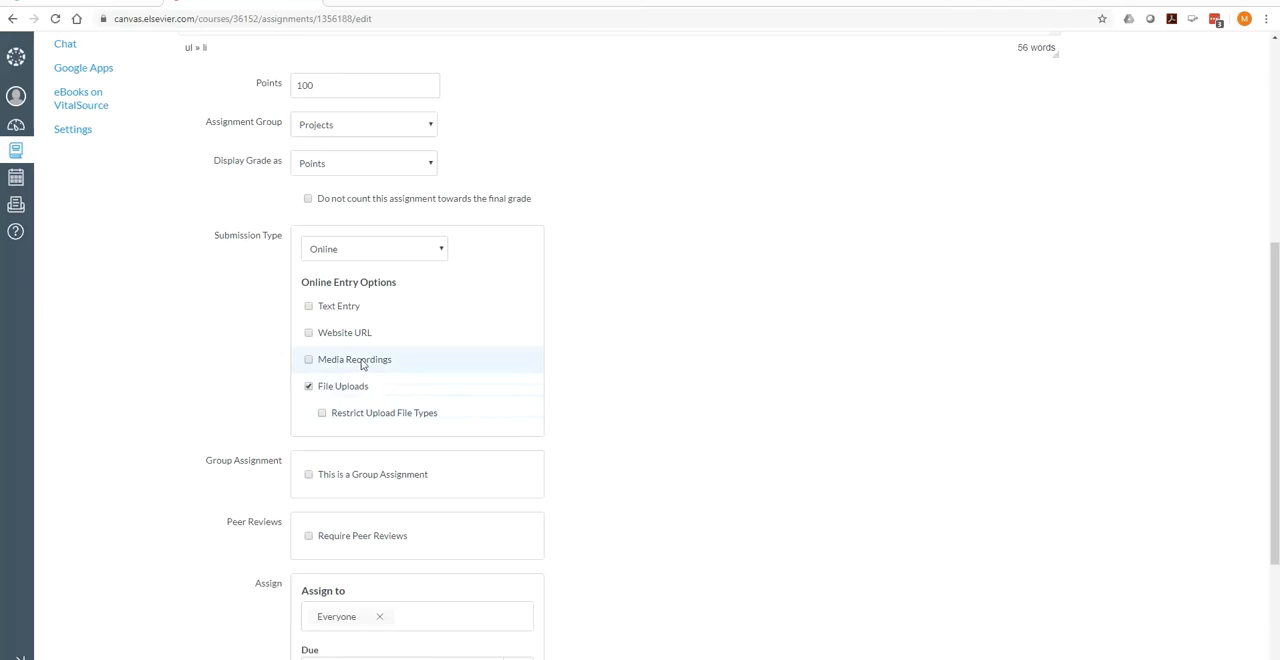
mouse_move(358, 338)
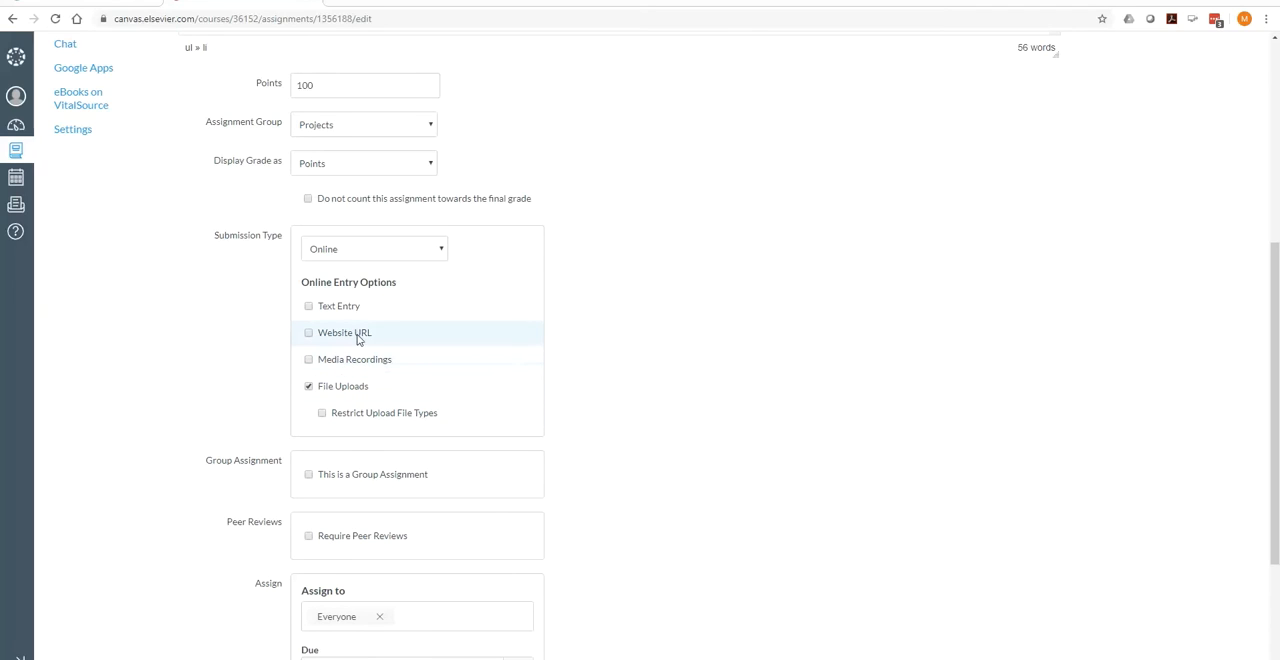
mouse_move(345, 306)
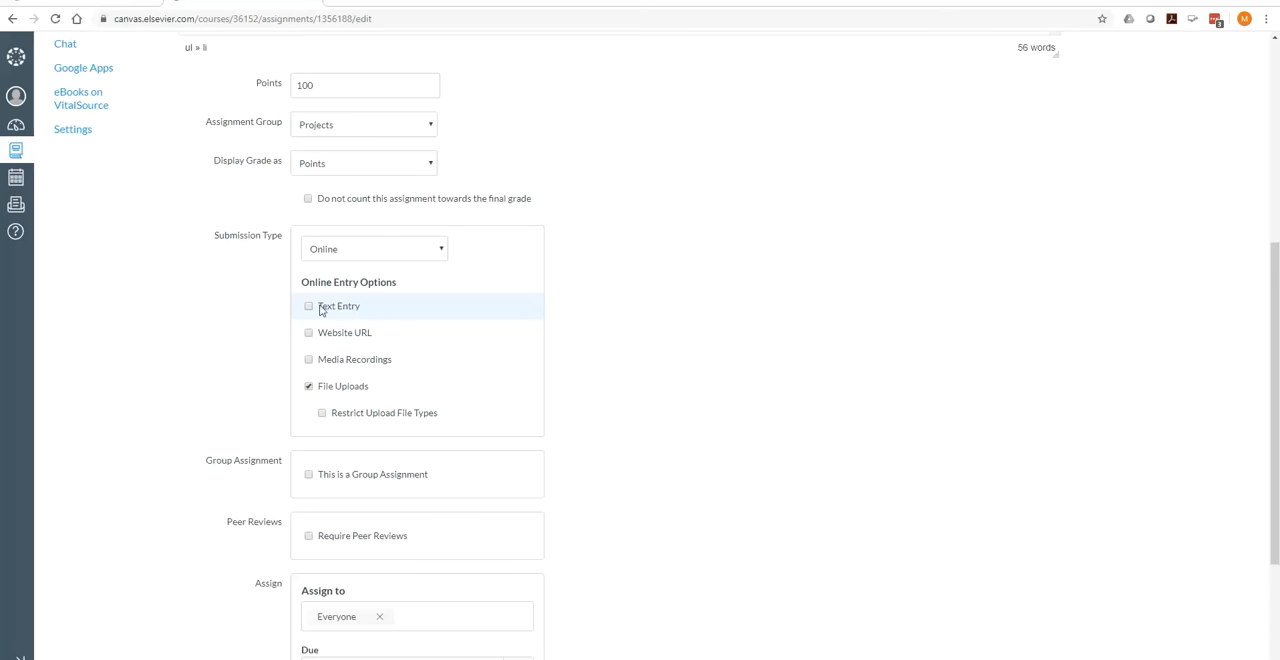
mouse_move(485, 321)
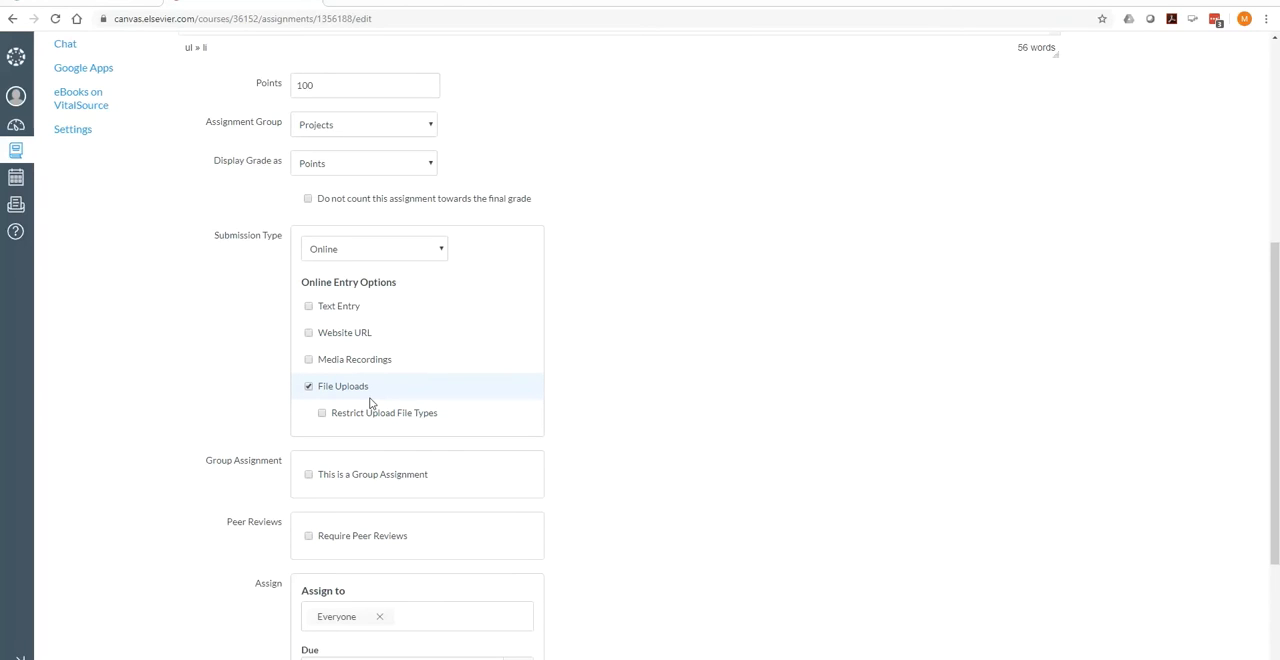
mouse_move(407, 416)
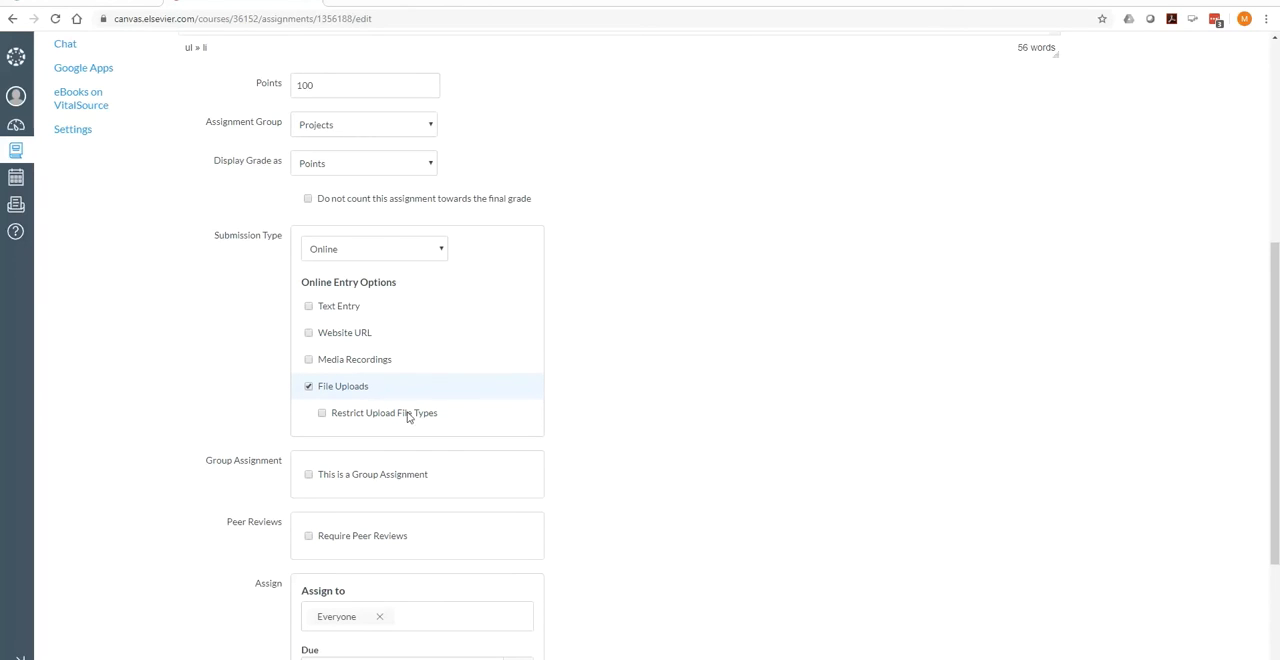
scroll(down, 3)
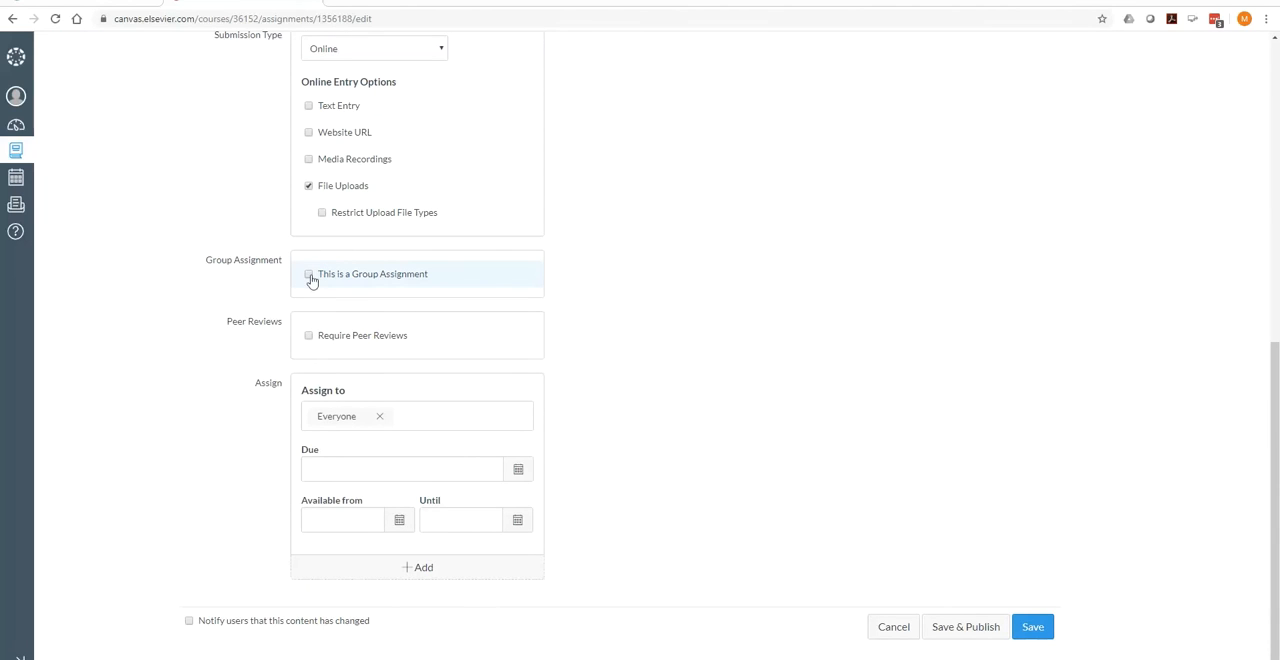
Step: Tick 'This is a Group Assignment' and cancel the Create Group Set dialog
click(309, 274)
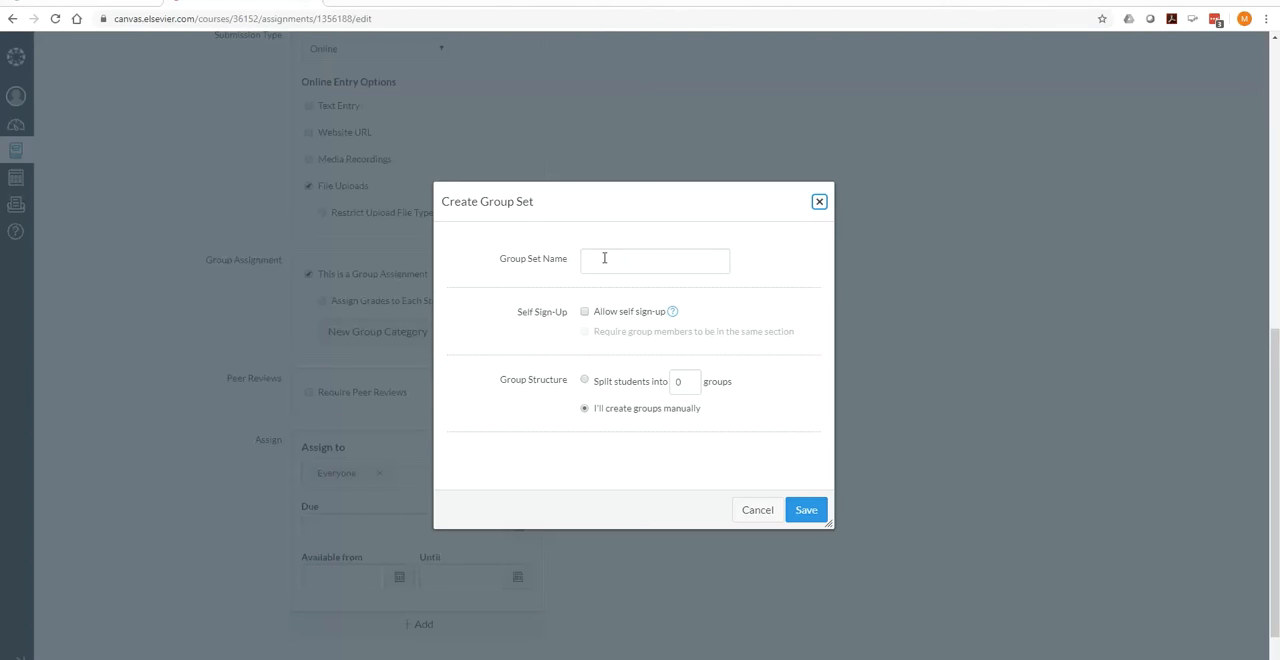
mouse_move(610, 267)
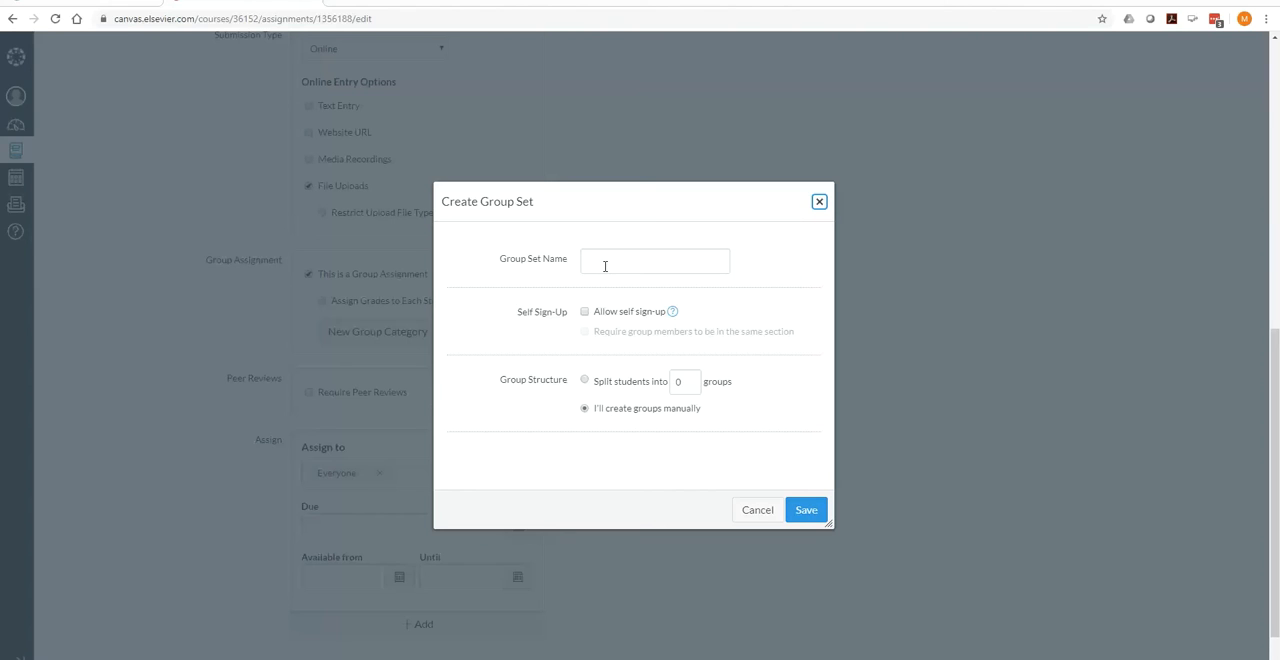
mouse_move(686, 425)
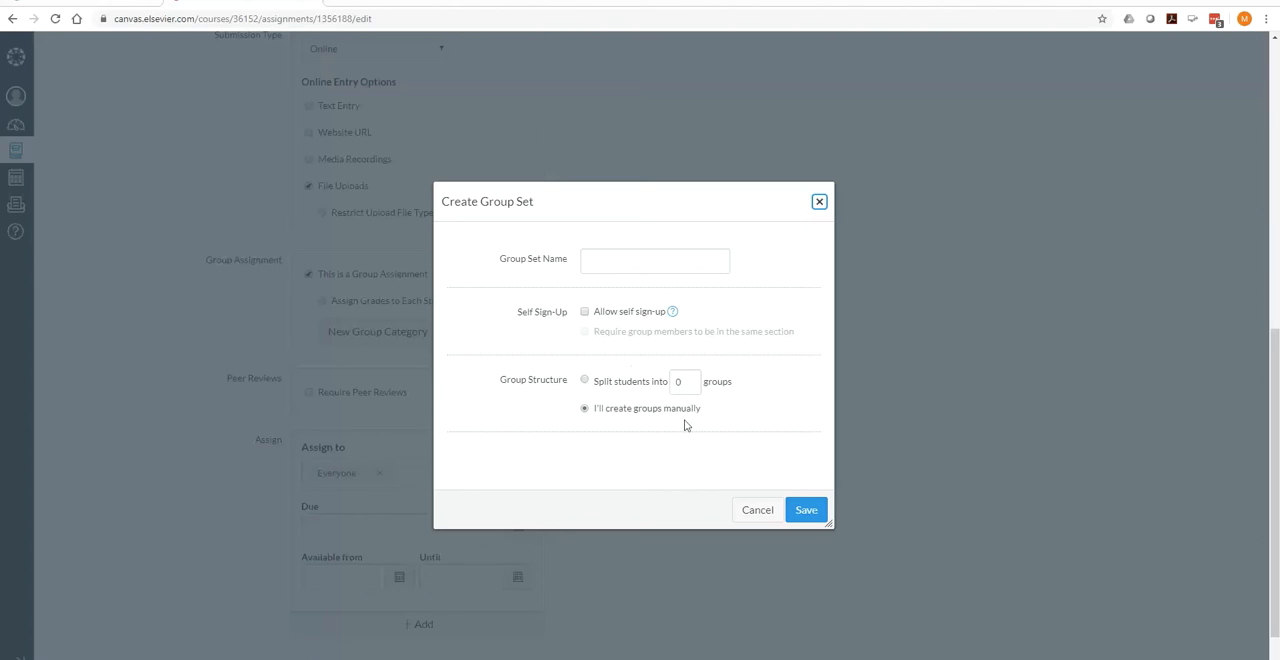
click(757, 510)
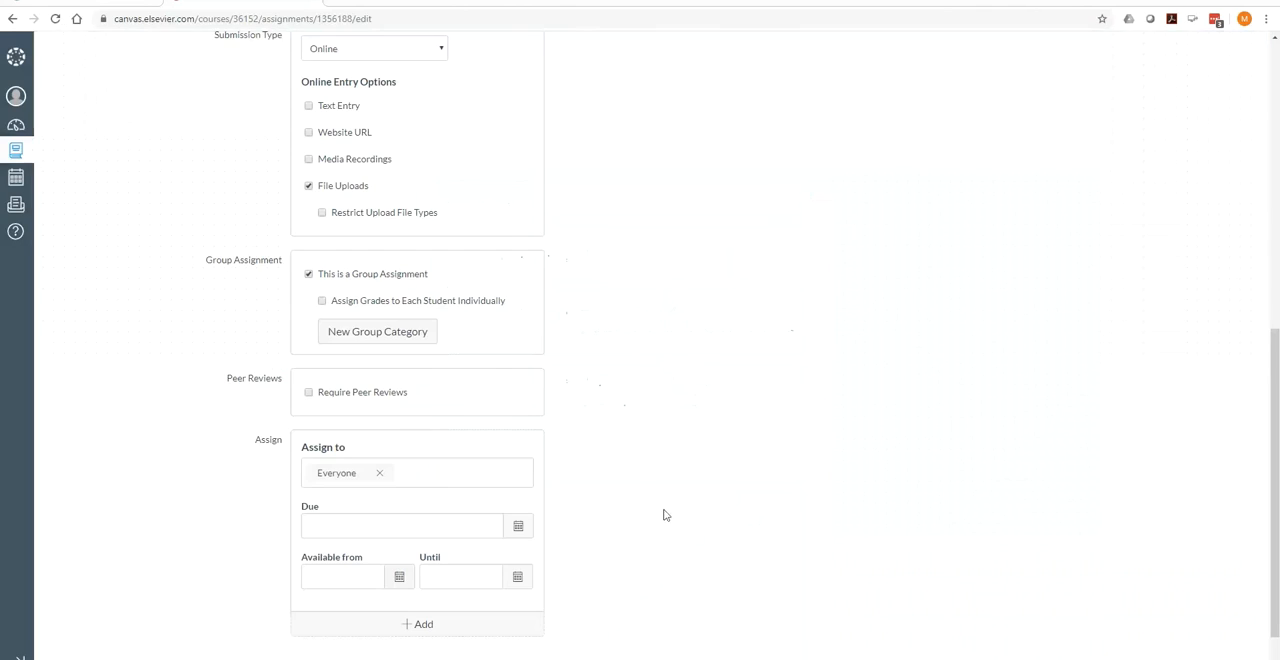
scroll(down, 3)
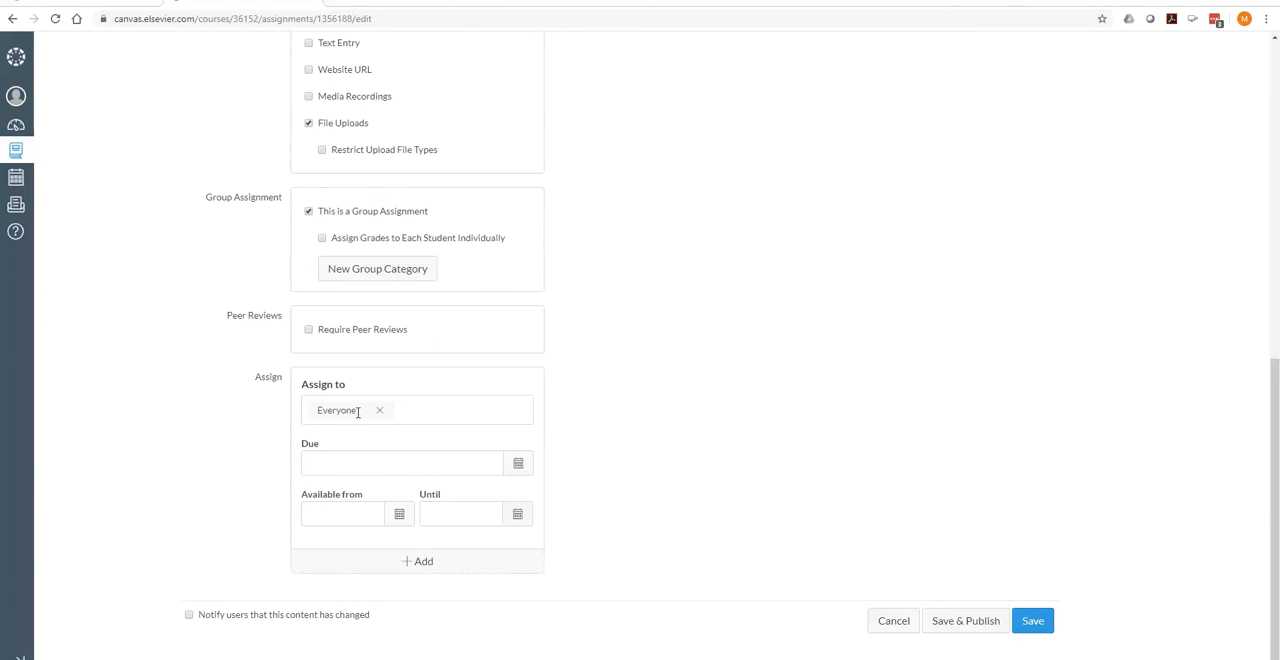
mouse_move(328, 433)
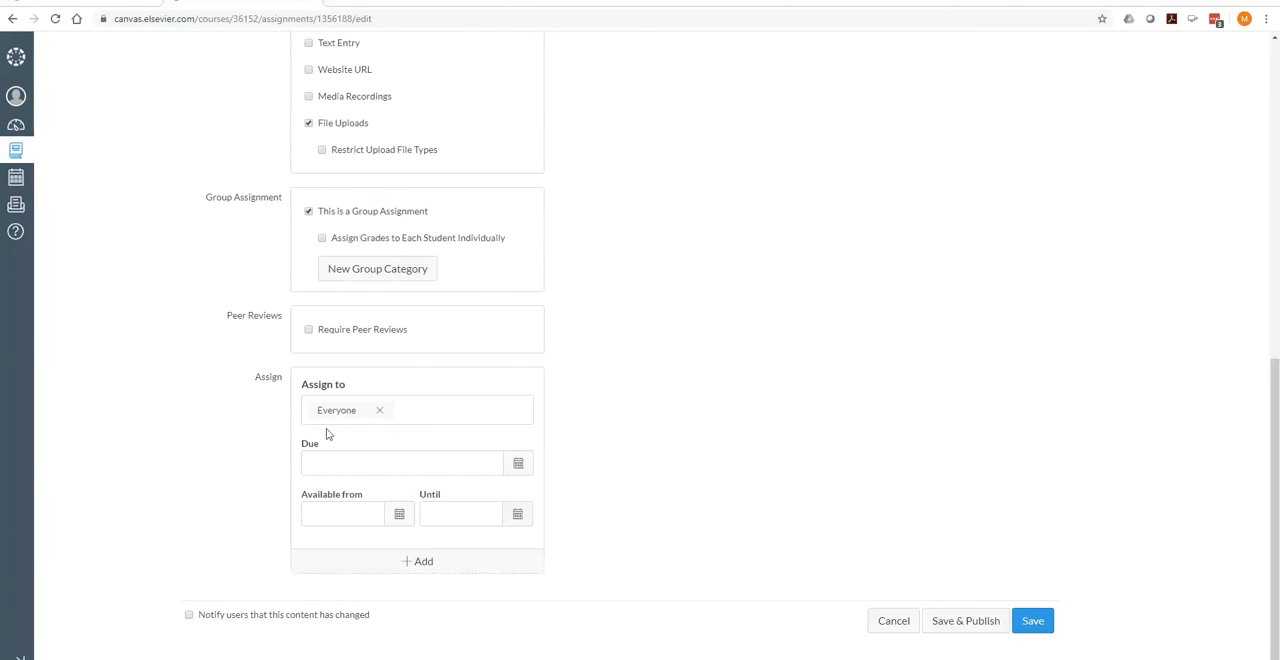
mouse_move(350, 501)
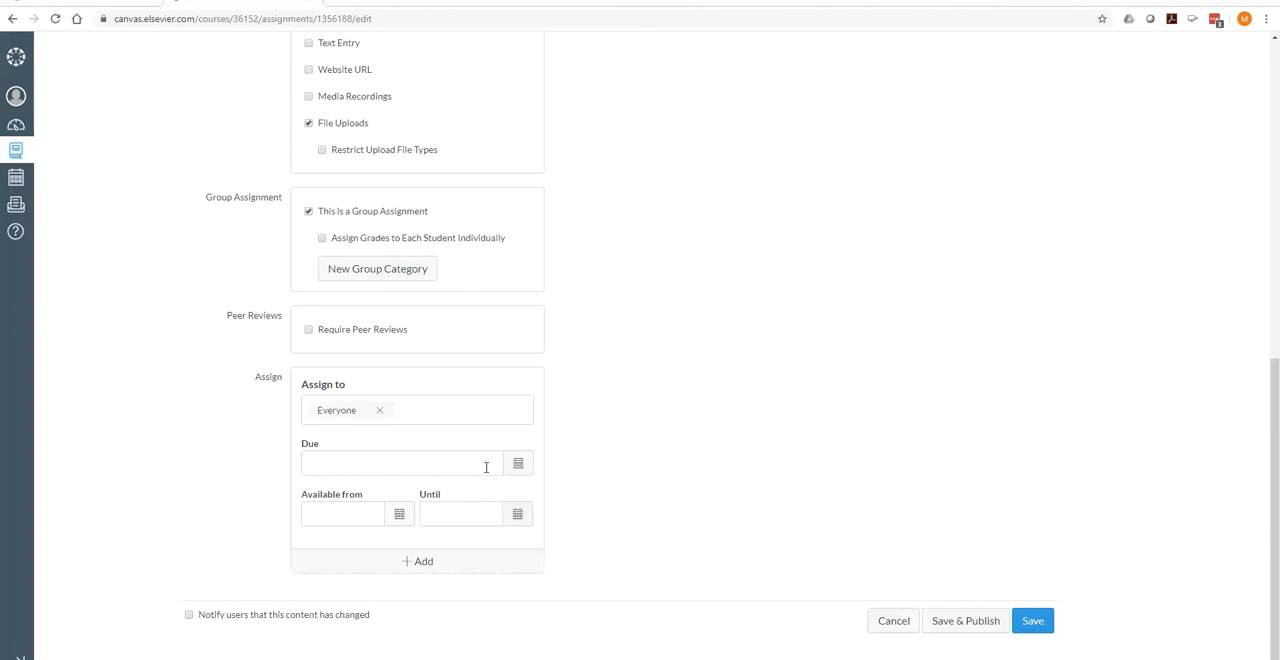
mouse_move(518, 463)
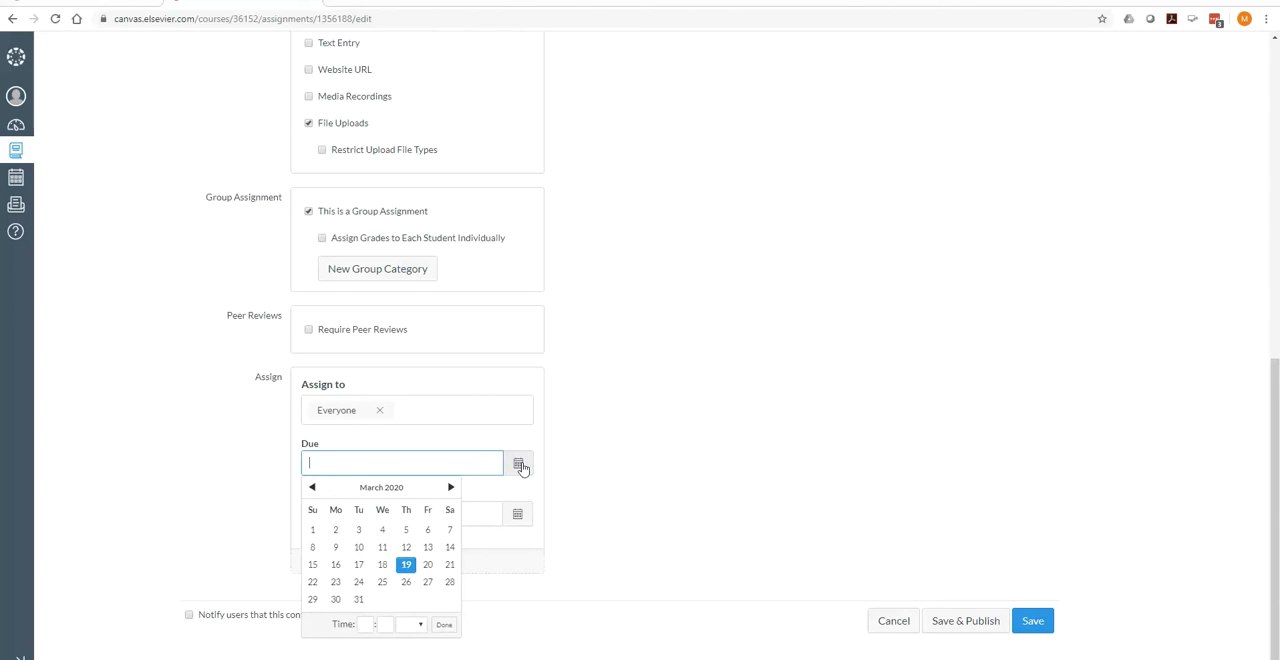
Step: Set the due date to Mar 20 and availability start to Mar 16
click(427, 564)
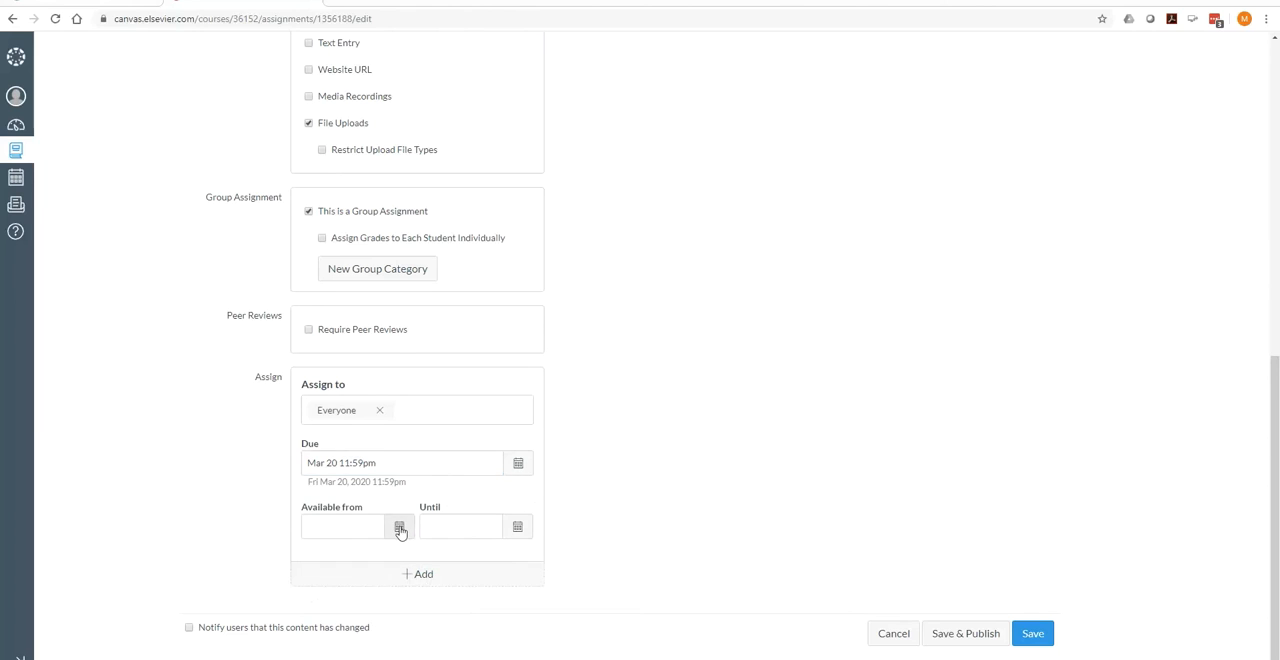
click(399, 526)
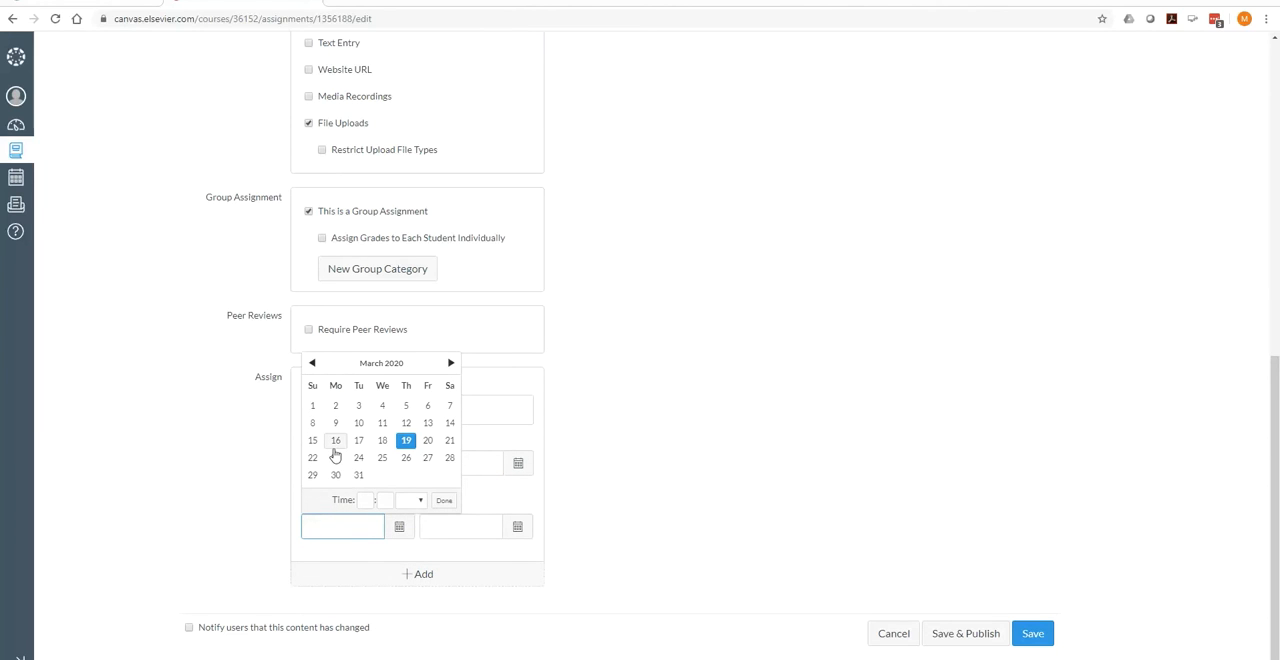
click(335, 440)
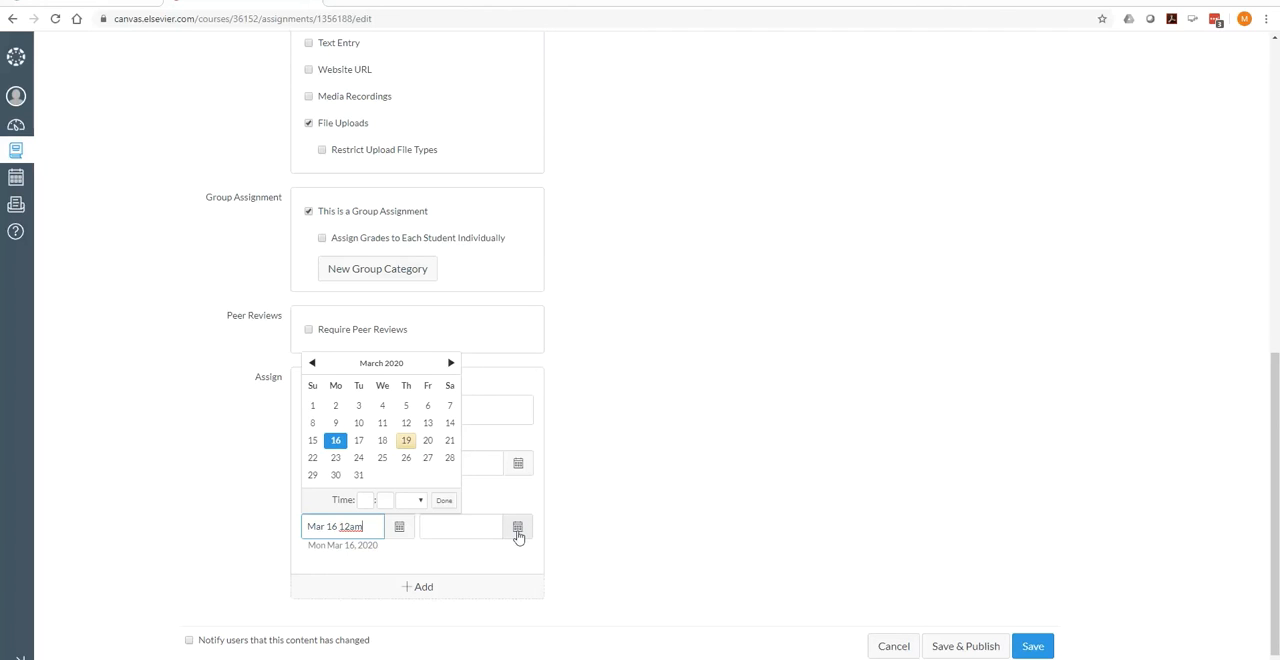
click(518, 526)
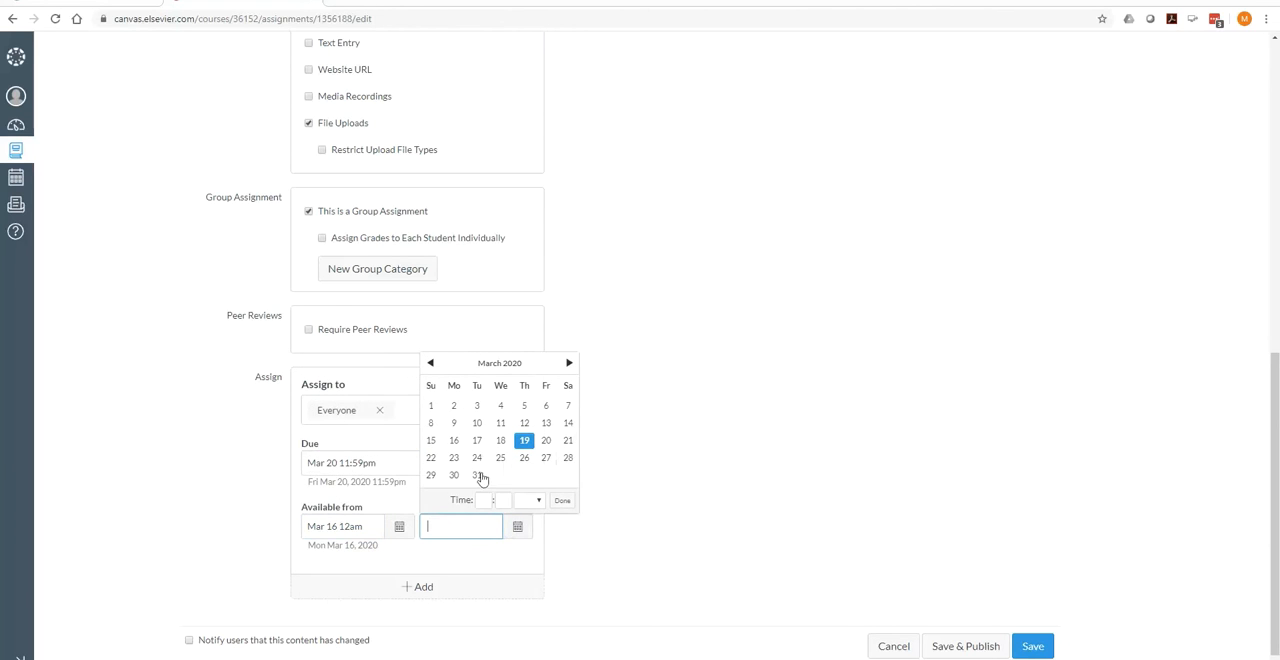
mouse_move(527, 455)
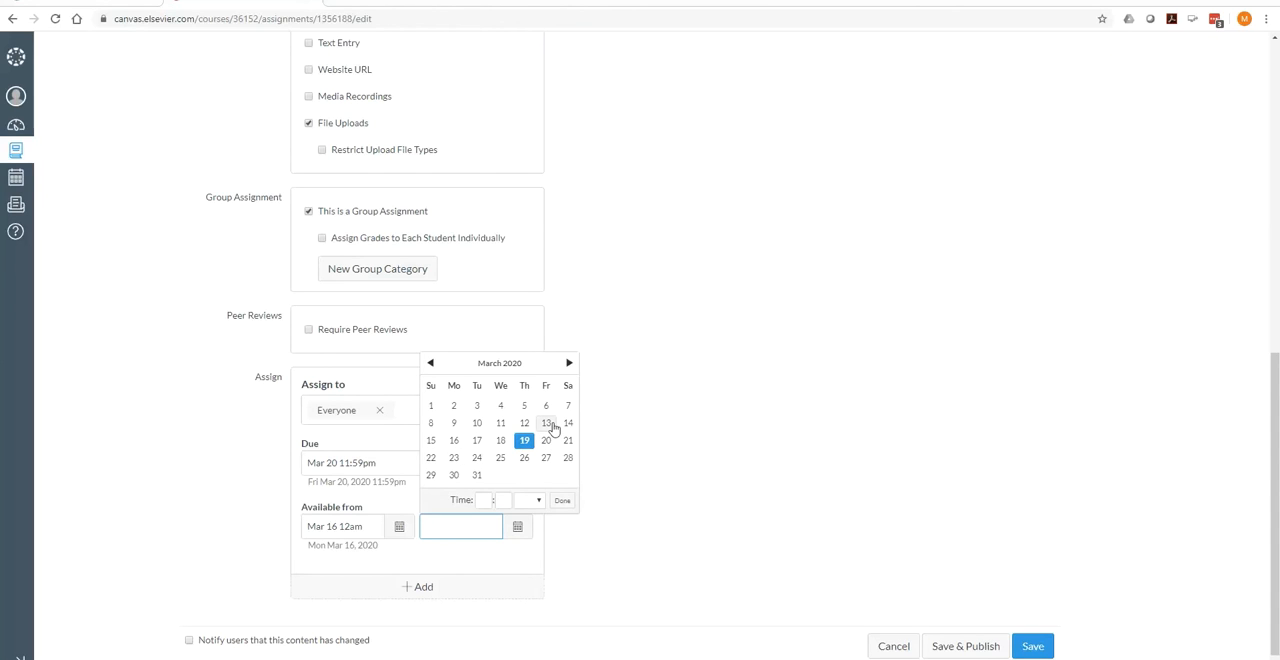
mouse_move(685, 445)
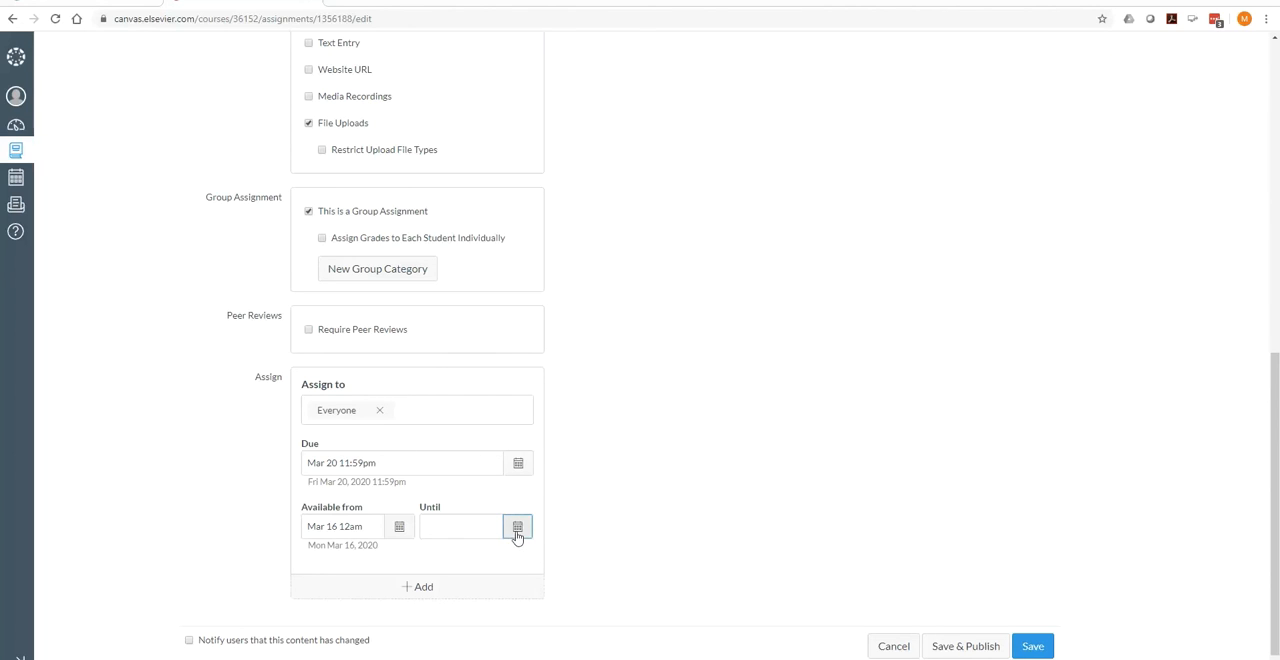
click(517, 526)
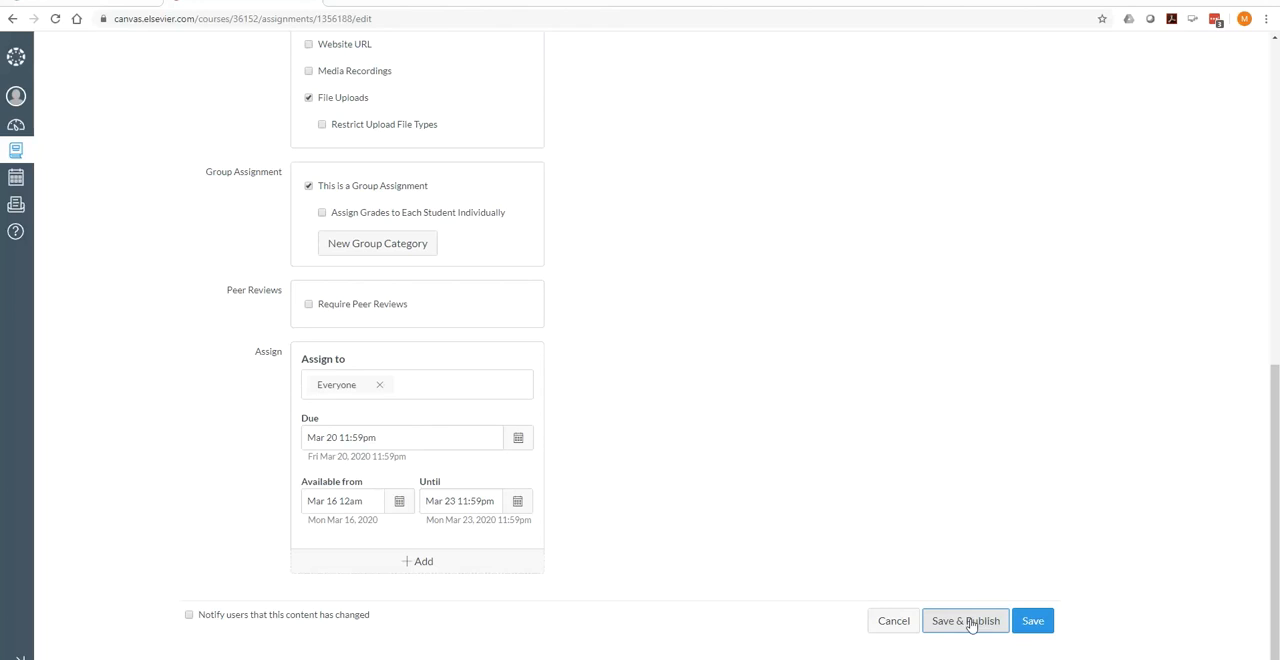
mouse_move(1032, 620)
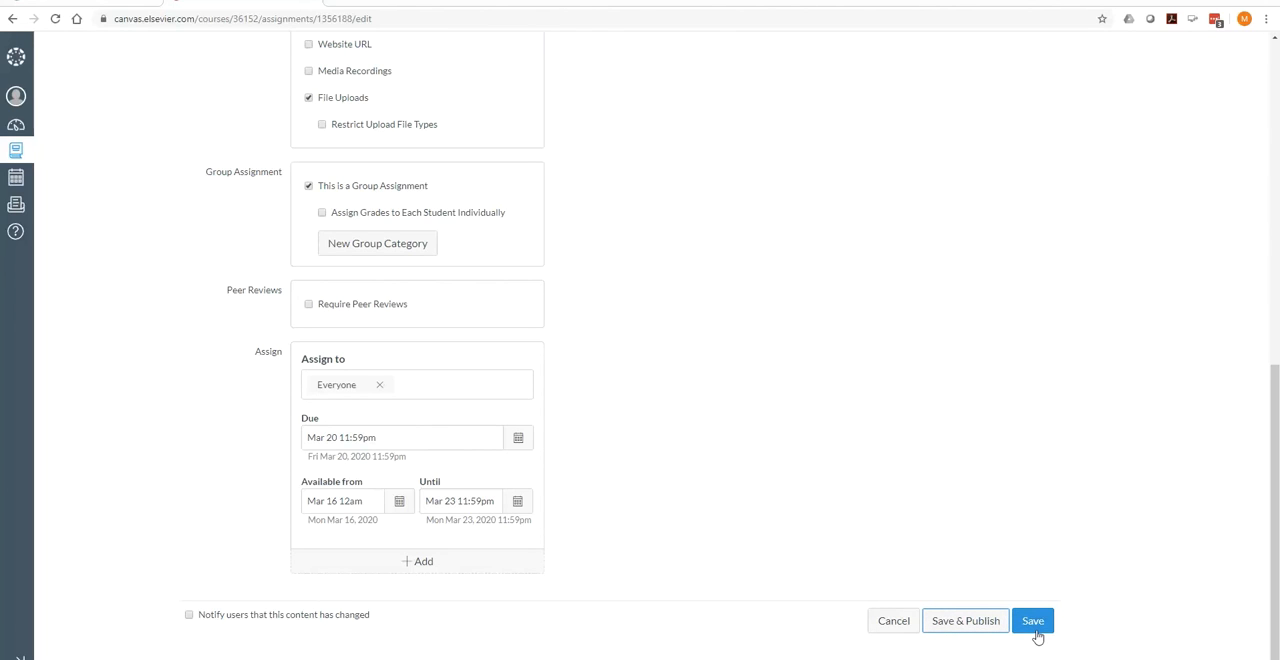
mouse_move(965, 620)
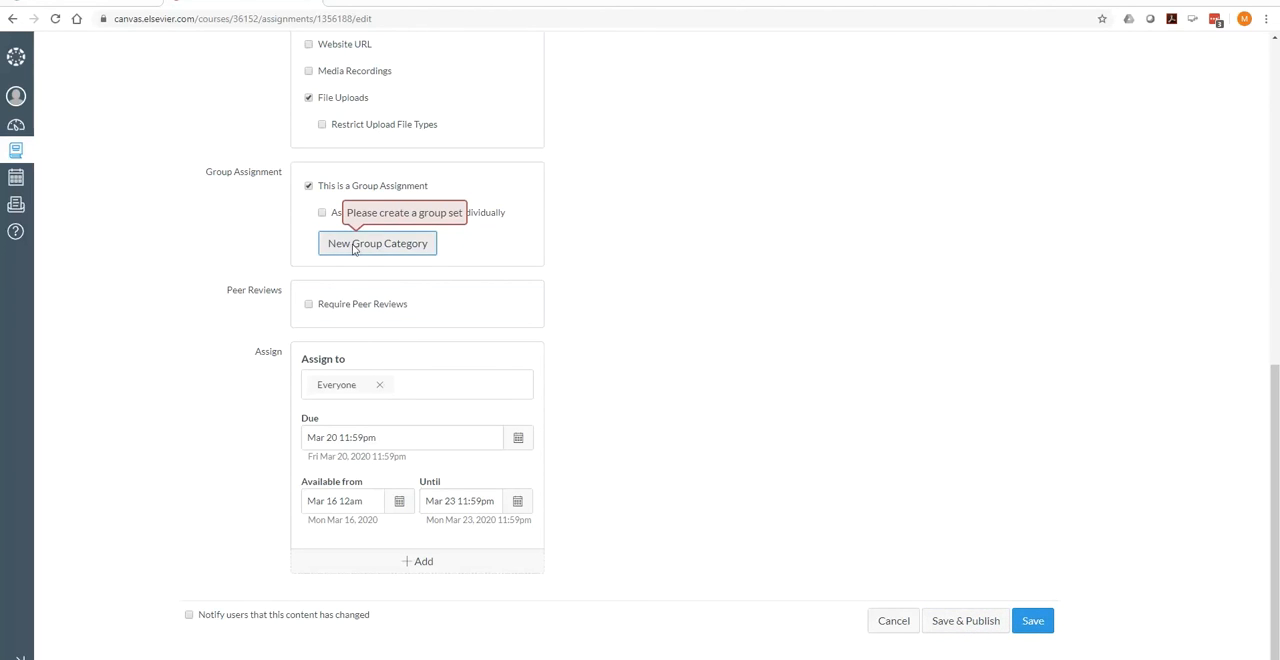
Step: Uncheck the group assignment option, then save and publish Assignment 1.1
click(309, 185)
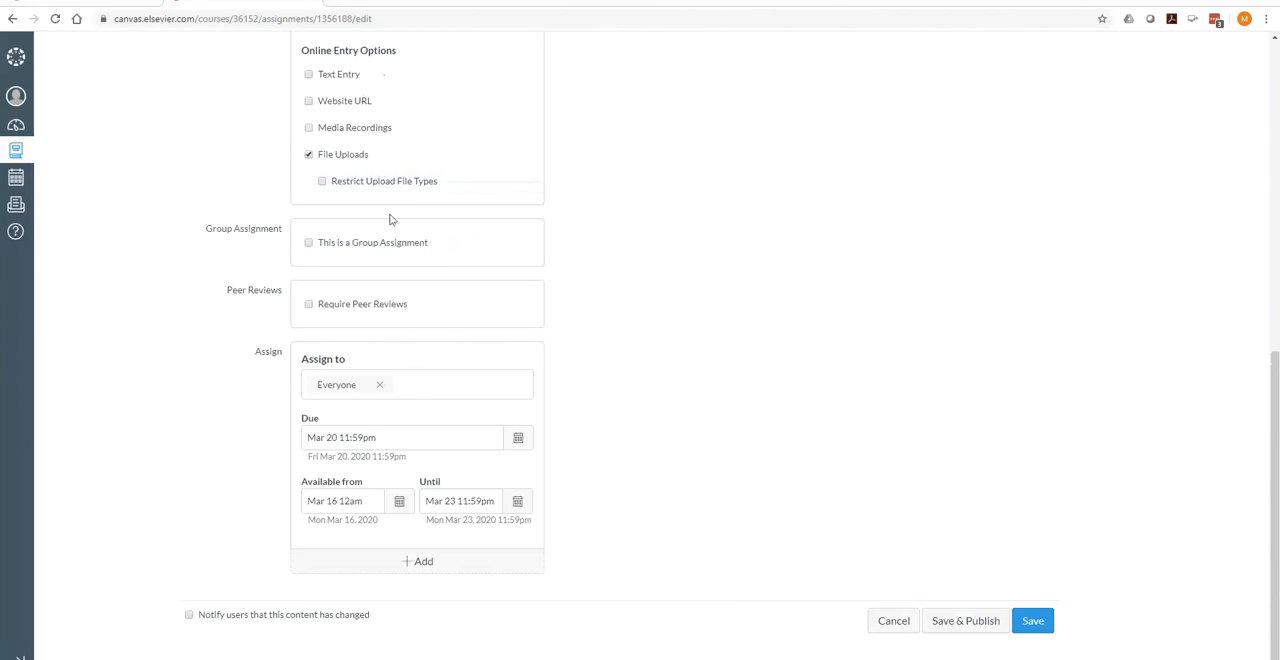
click(1032, 620)
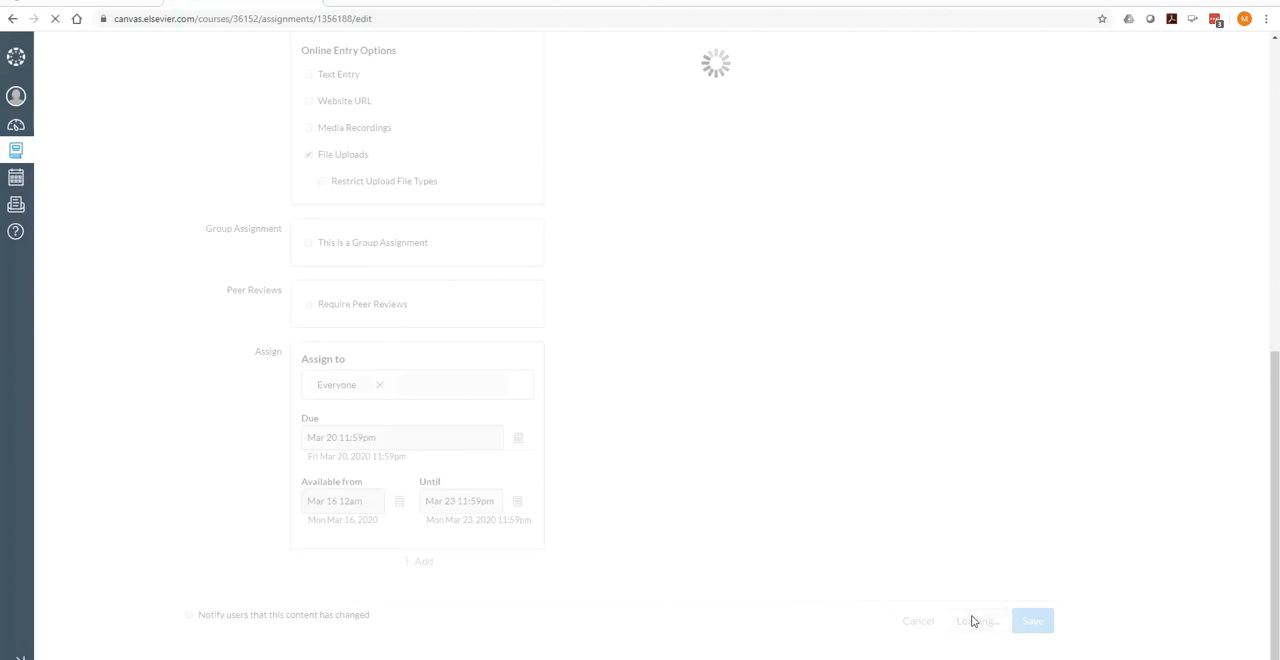
click(1032, 620)
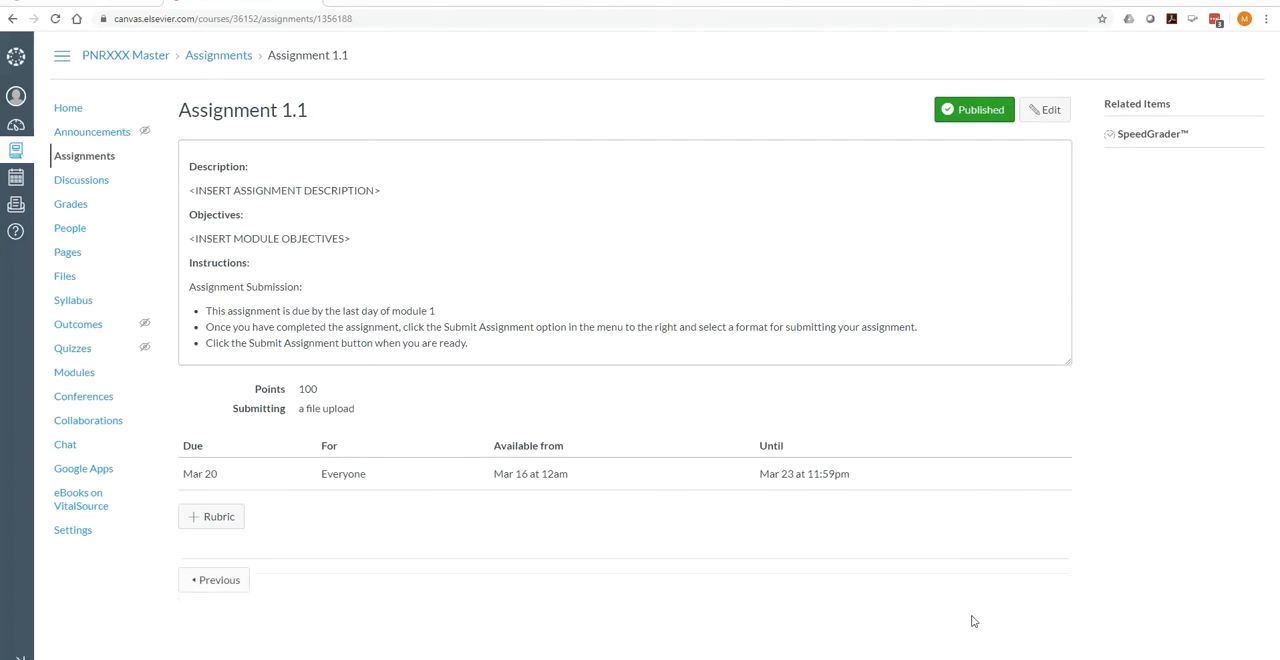
mouse_move(744, 581)
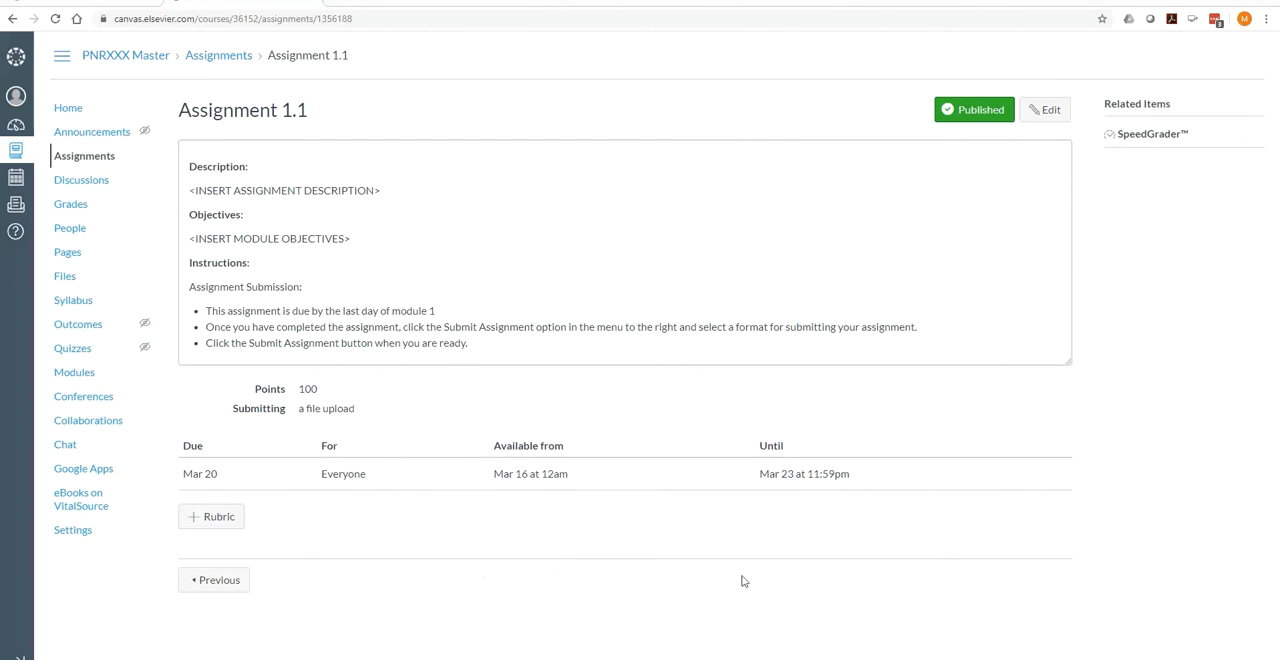
mouse_move(212, 517)
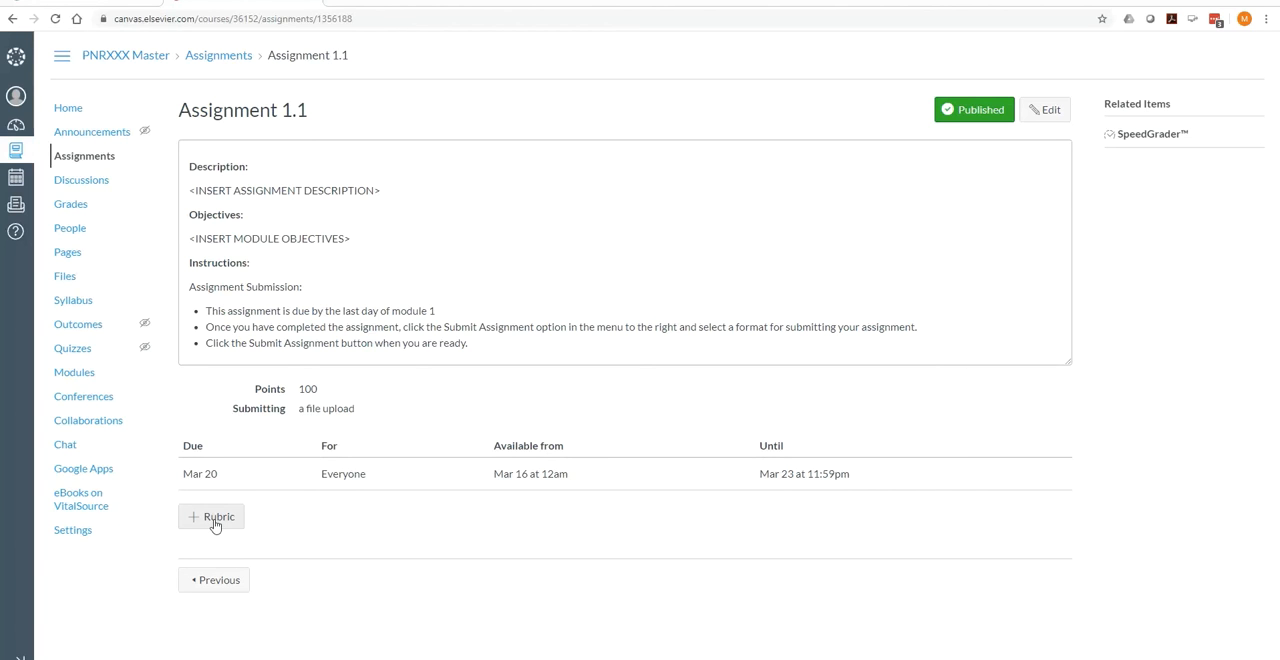
Step: Add a rubric to Assignment 1.1, showing the draft 'Some Rubric' with one 5-point criterion
click(211, 517)
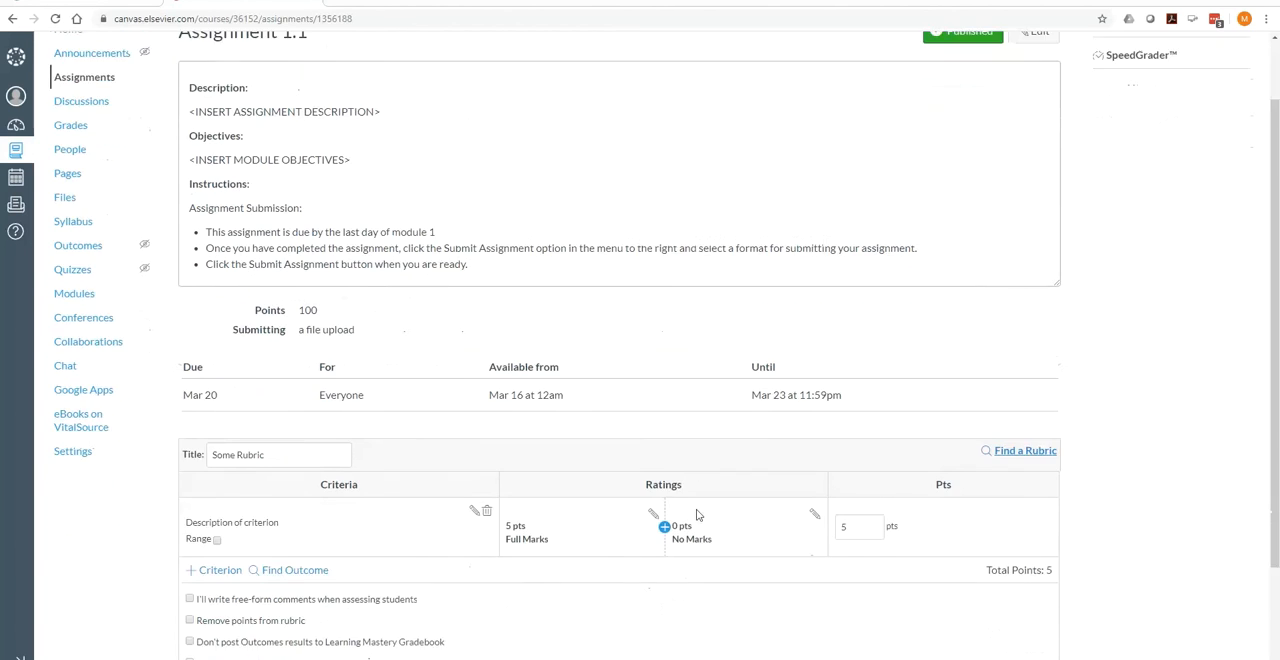
scroll(down, 3)
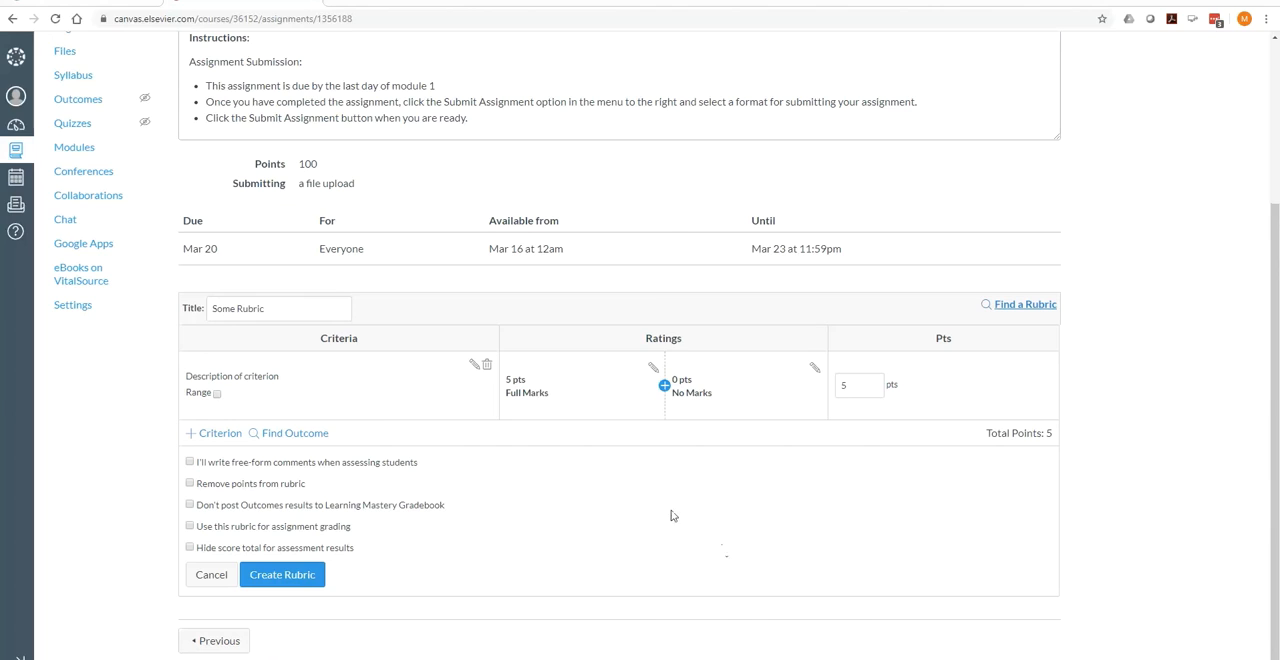
mouse_move(319, 402)
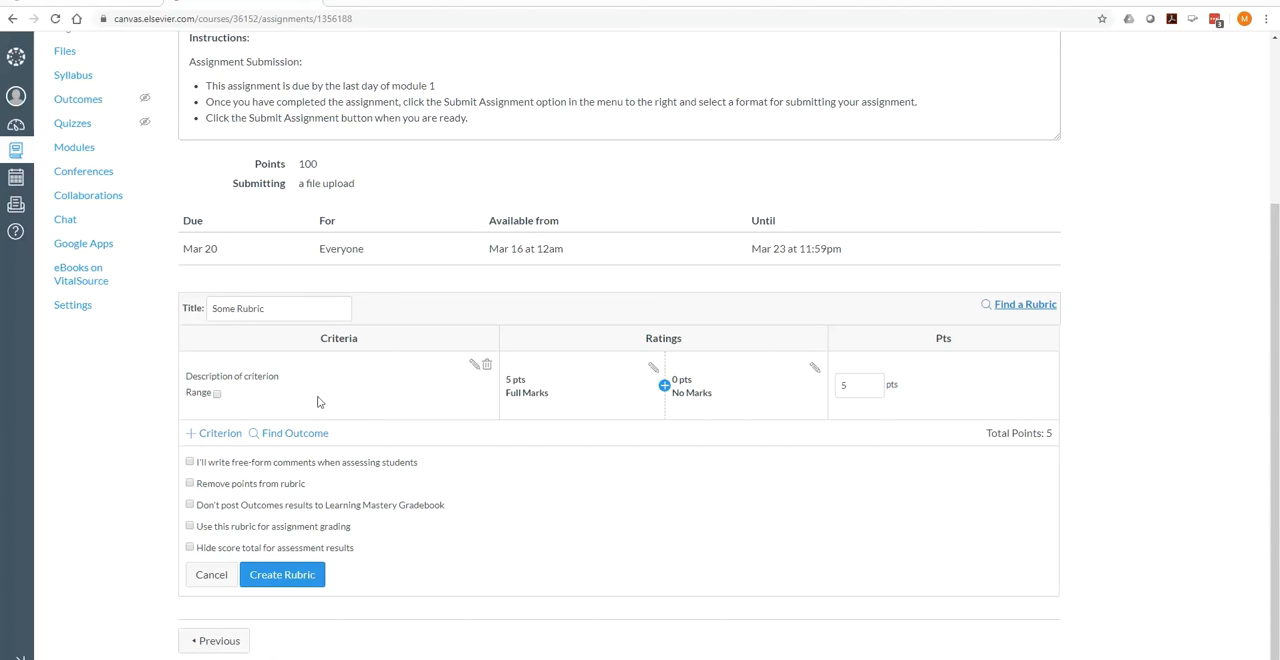
mouse_move(820, 488)
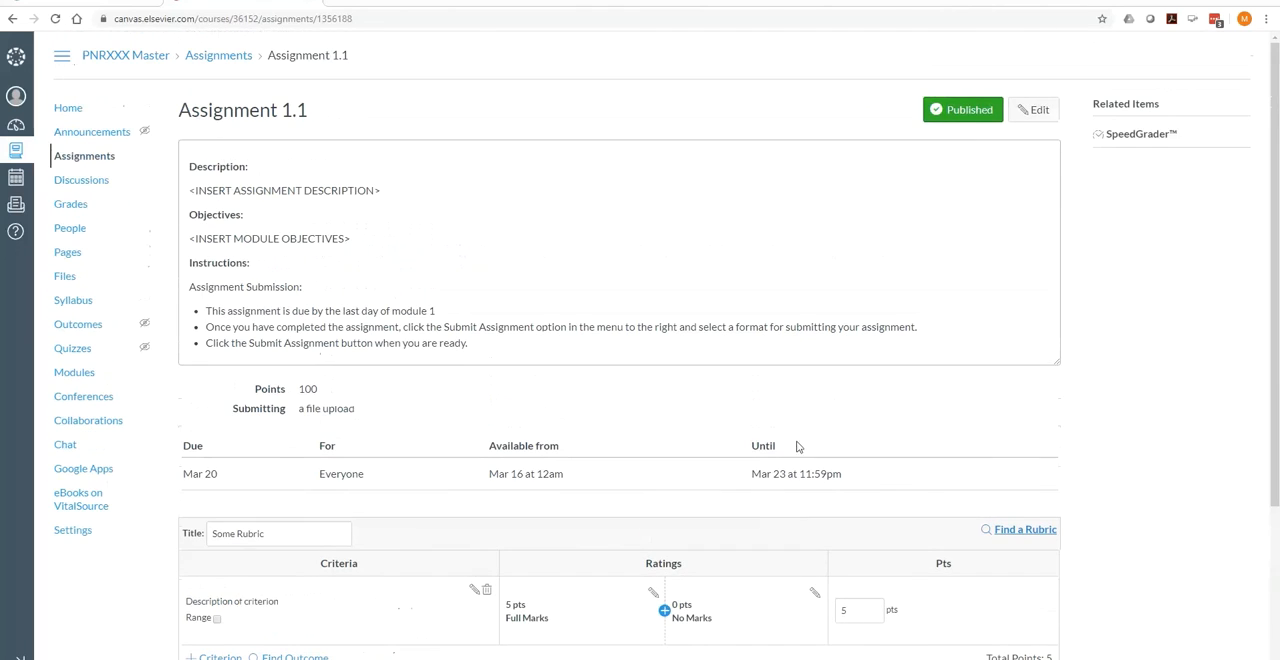
scroll(down, 3)
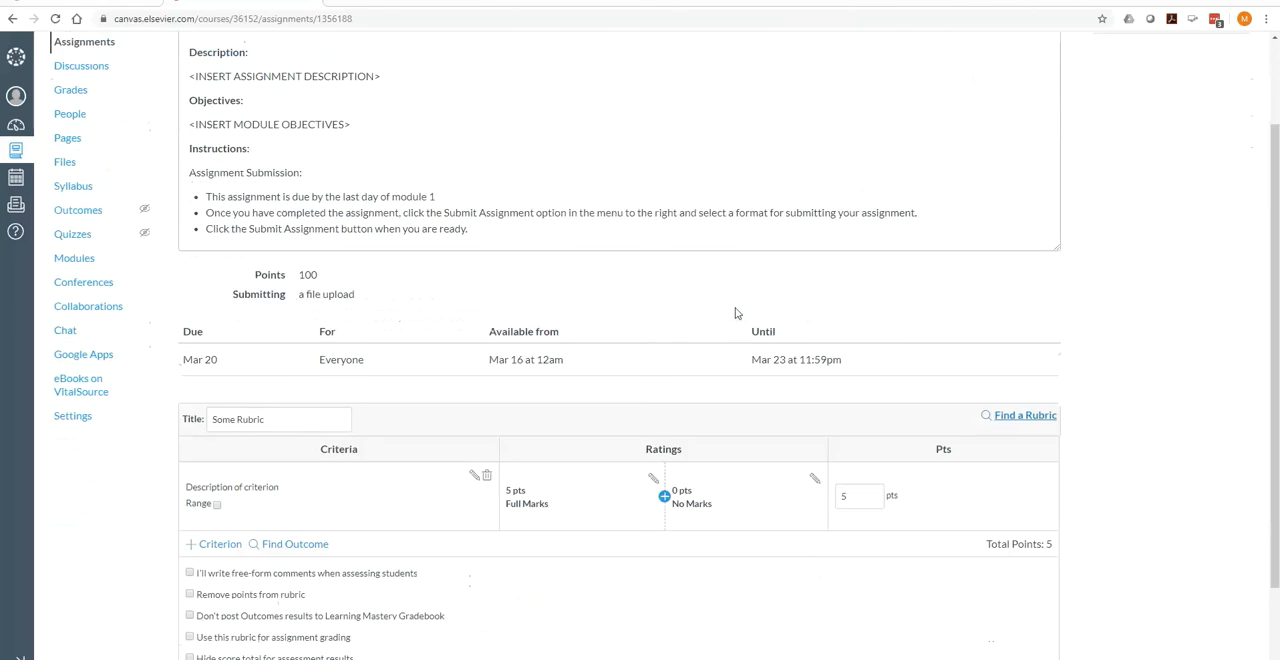
scroll(down, 3)
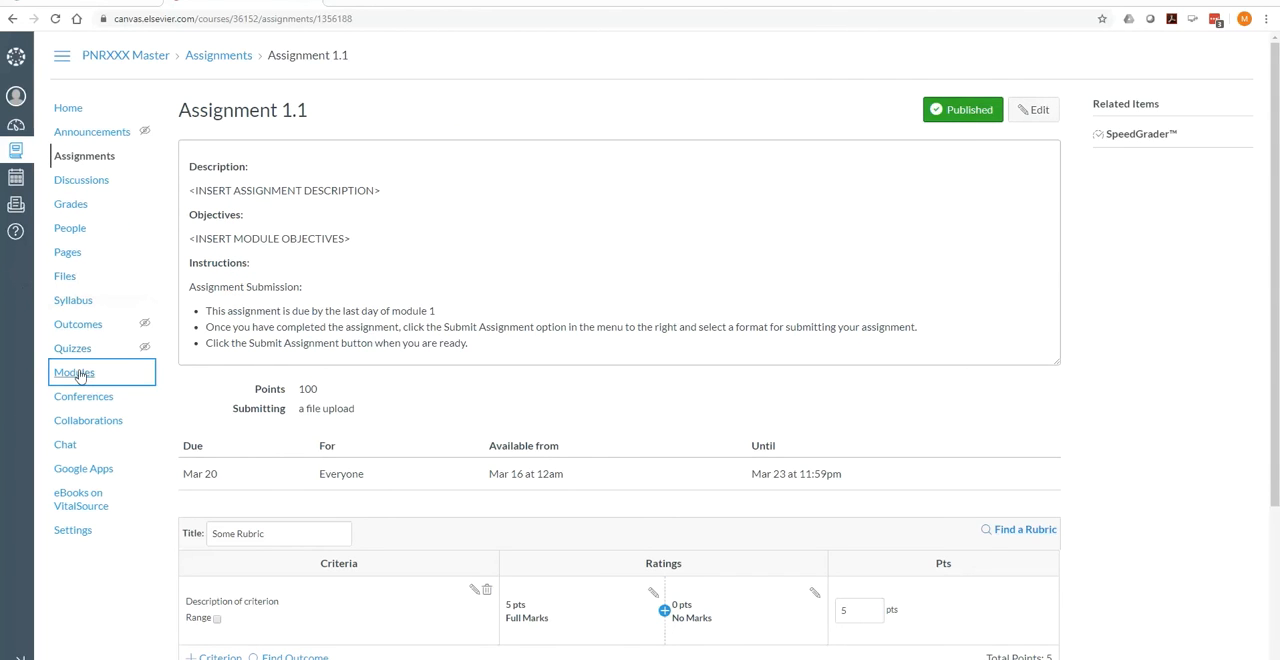
Step: Go to the course Modules page to see Assignment 1.1 in Module 1, due Mar 20, 100 pts
click(74, 372)
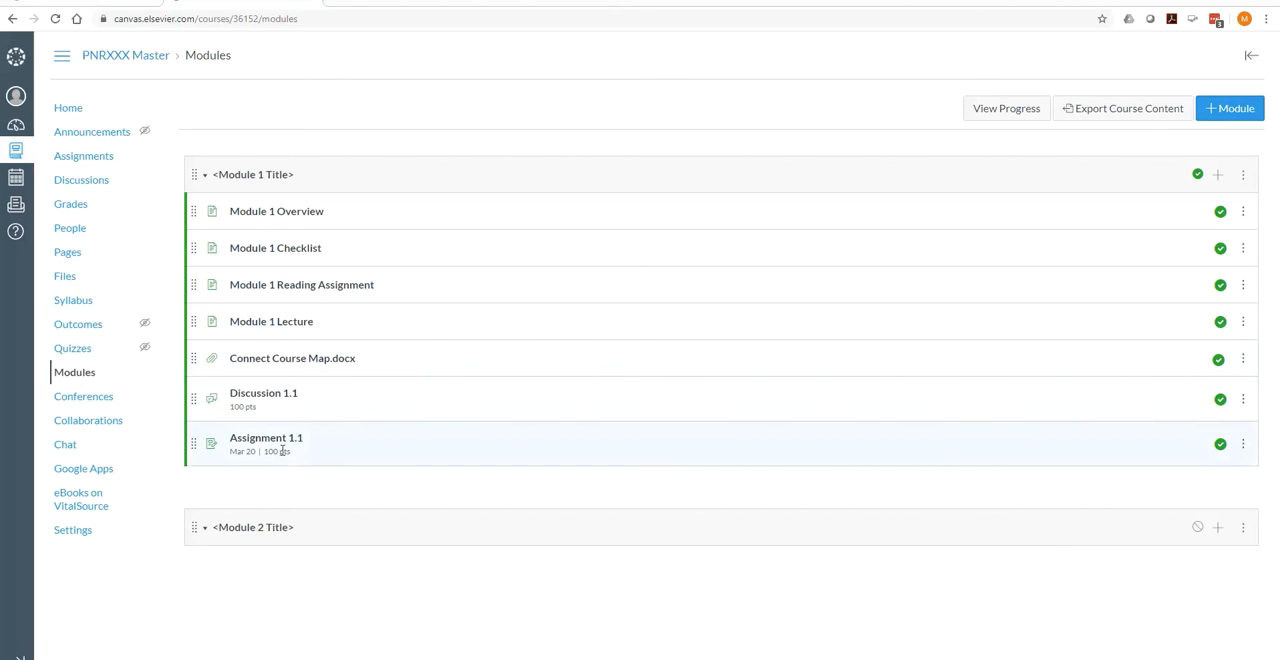
mouse_move(238, 462)
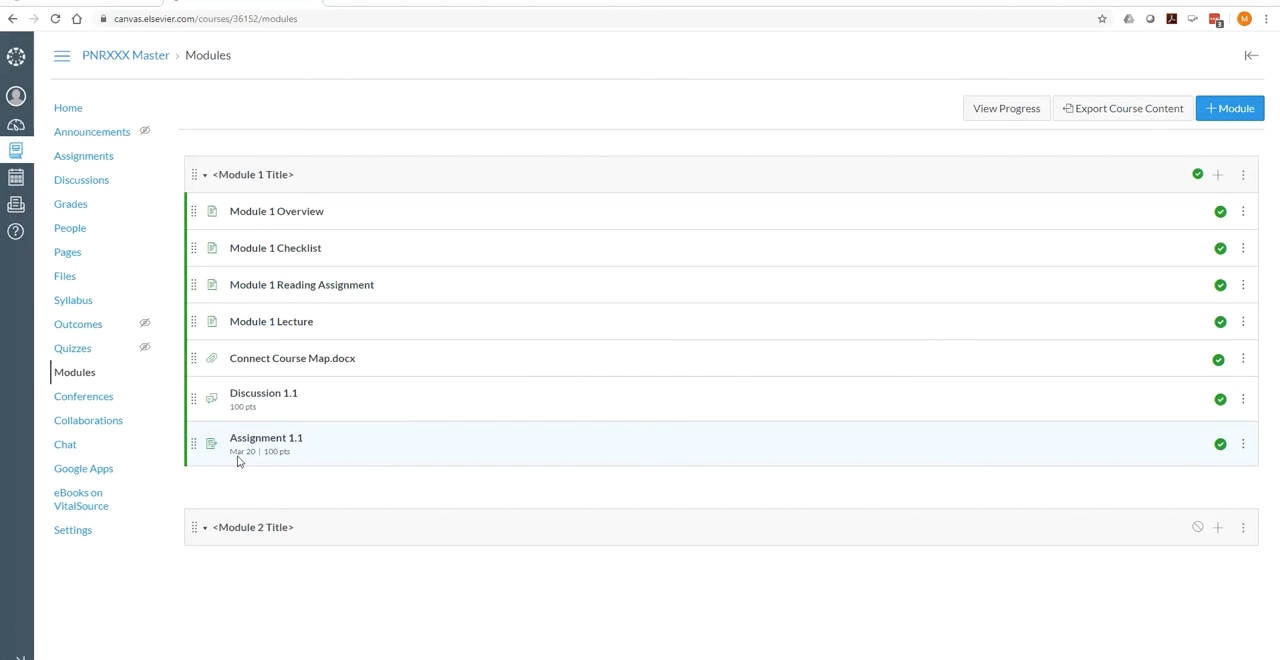